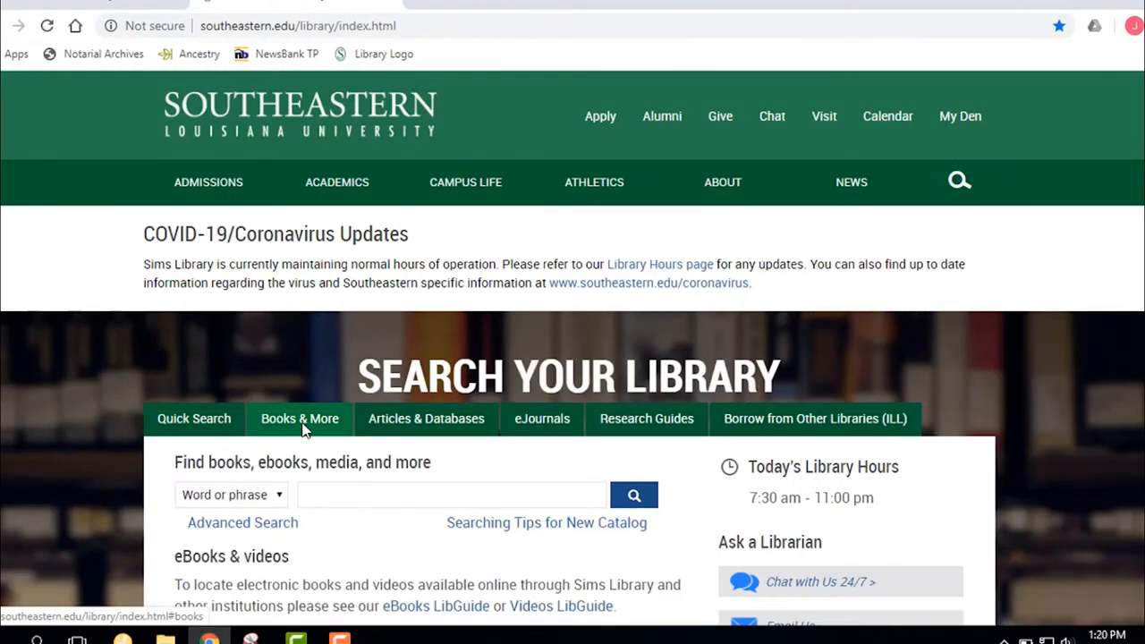
Enter 'james baldwin' in the Books & More search box as a word-or-phrase query.
scroll("down", 3)
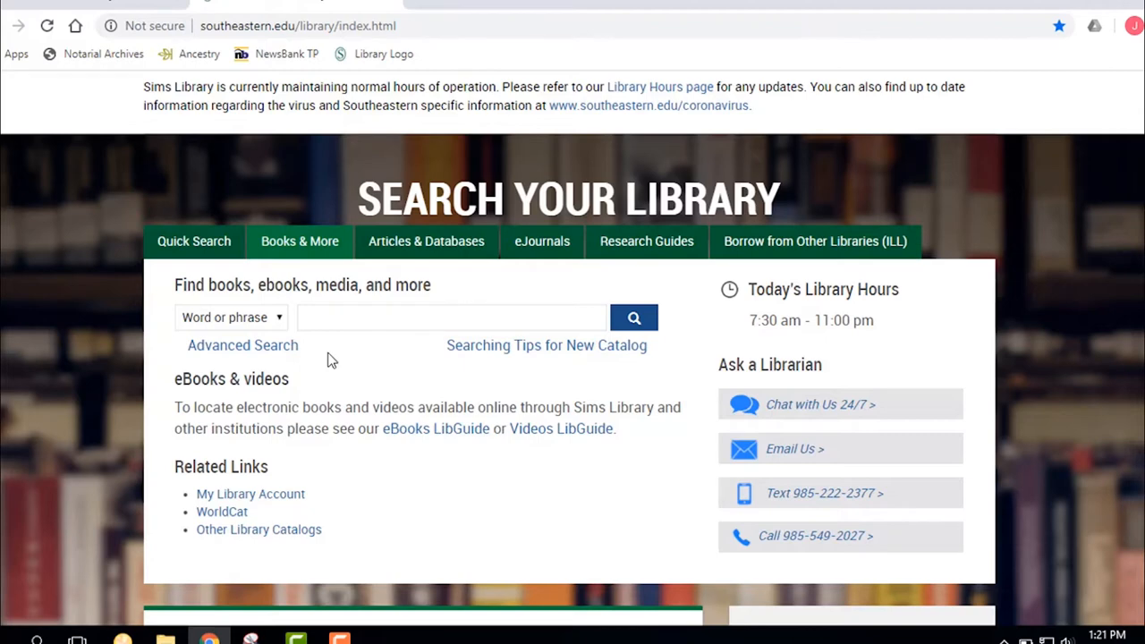
left_click(450, 317)
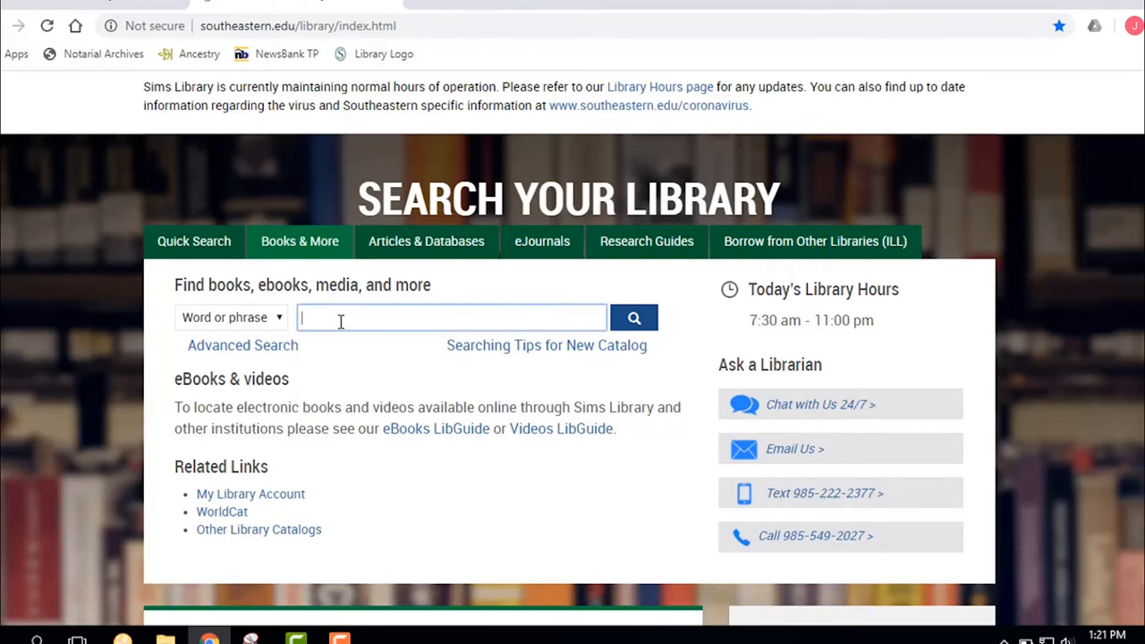
type("james")
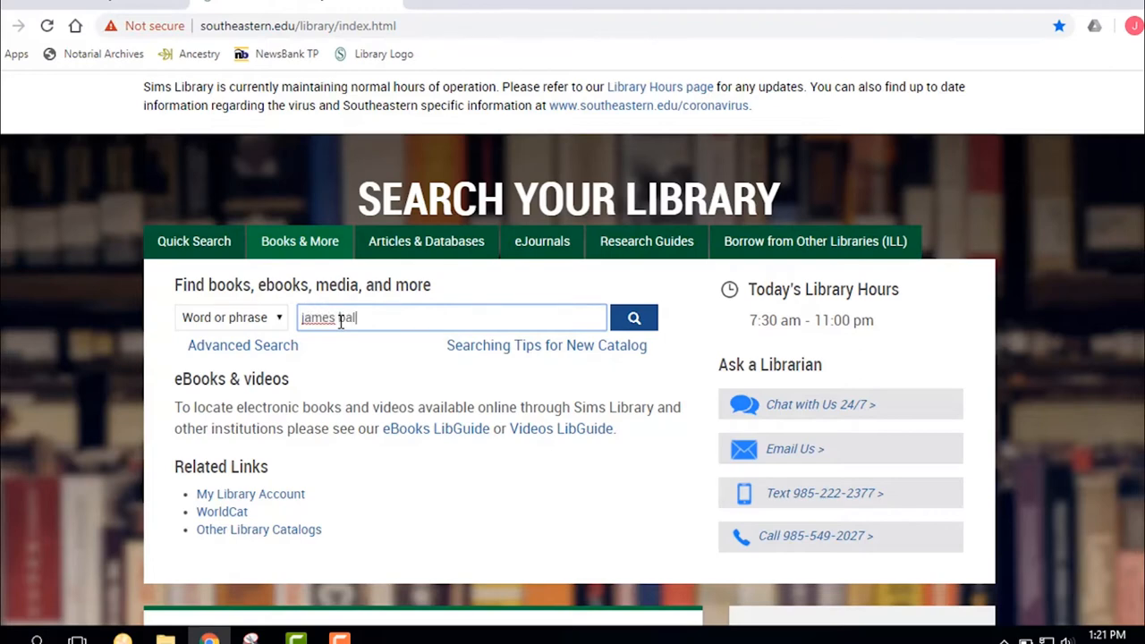
type("baldwin")
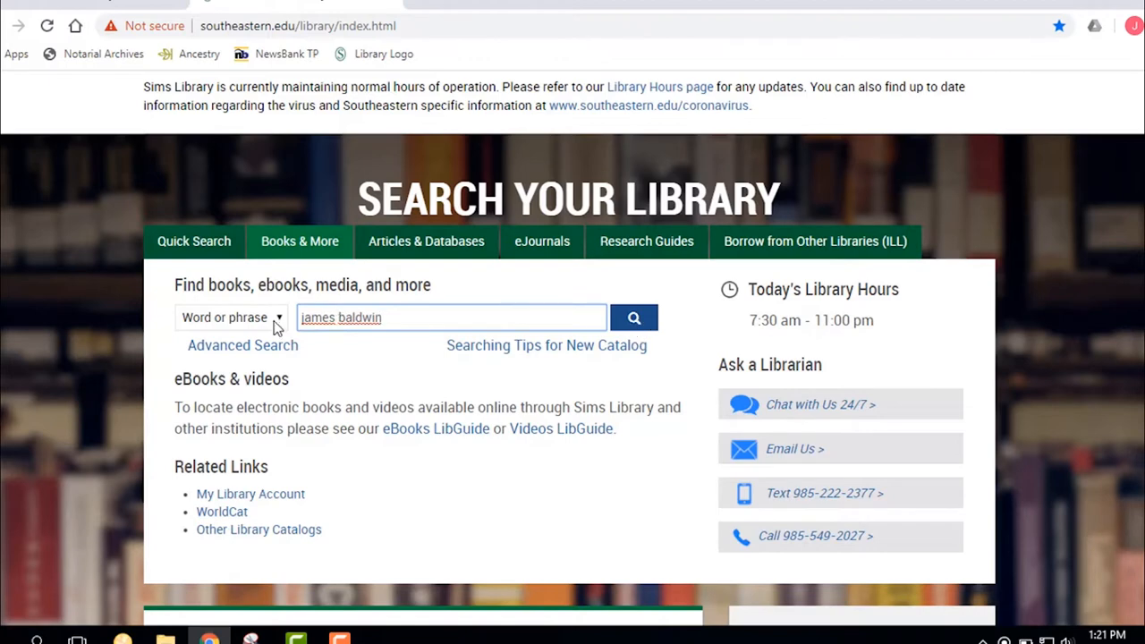
left_click(231, 318)
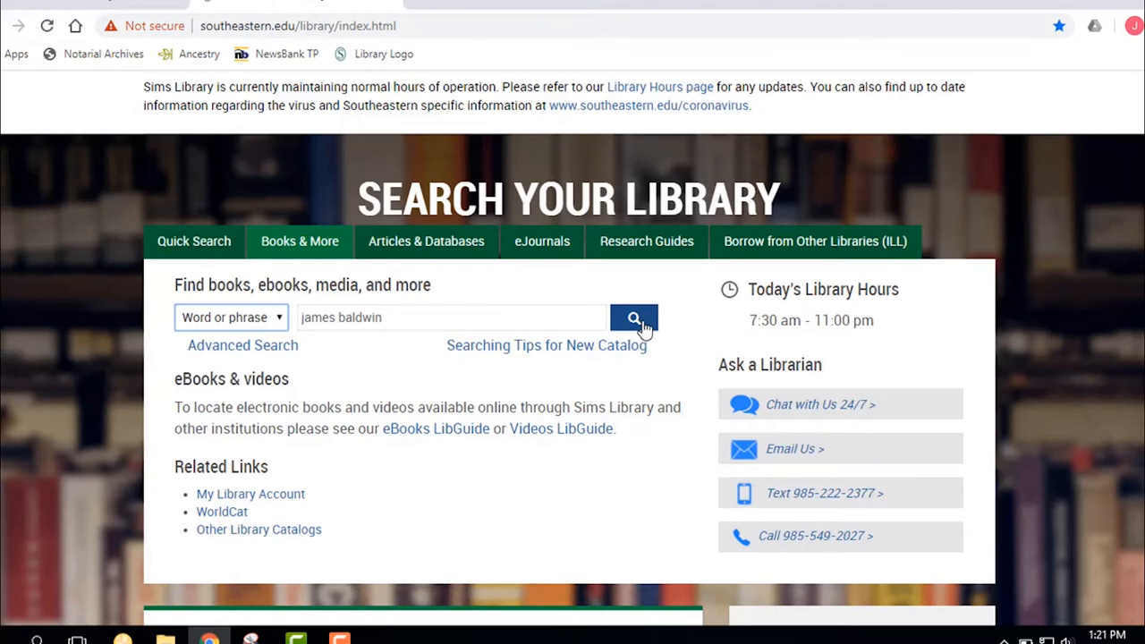
Run the james baldwin search and scroll through the 321 results.
left_click(633, 317)
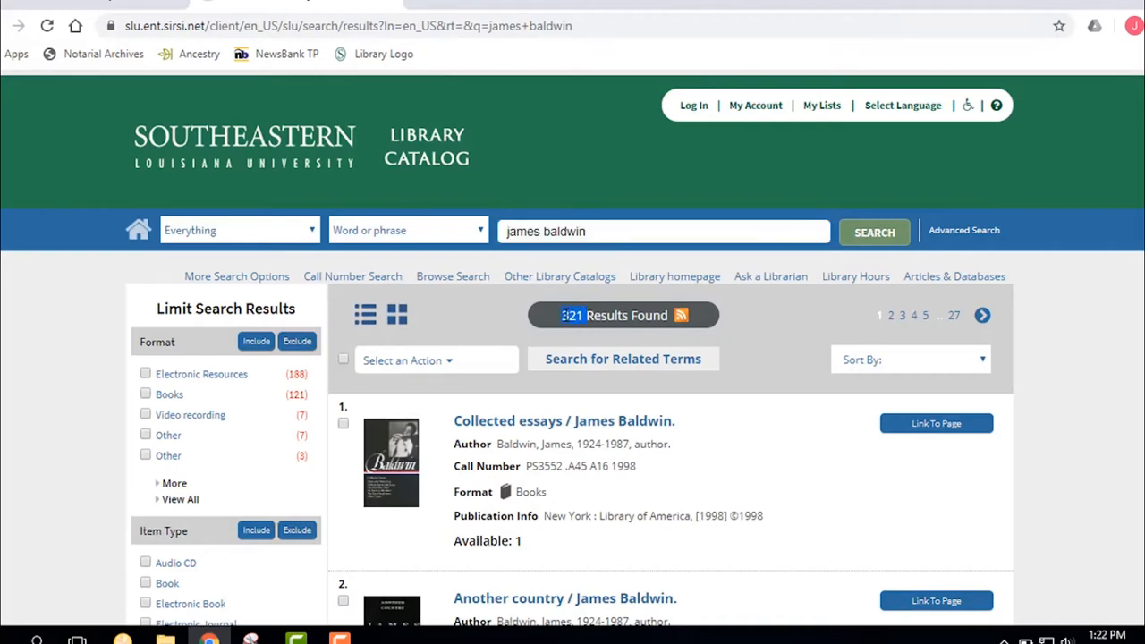
scroll("down", 3)
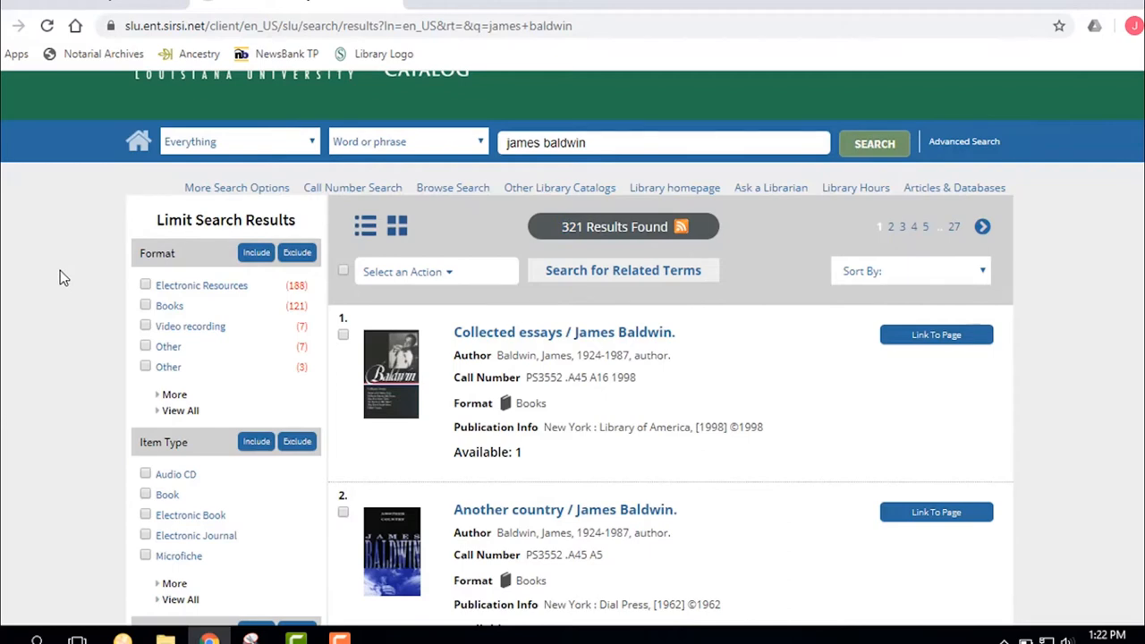
mouse_move(67, 277)
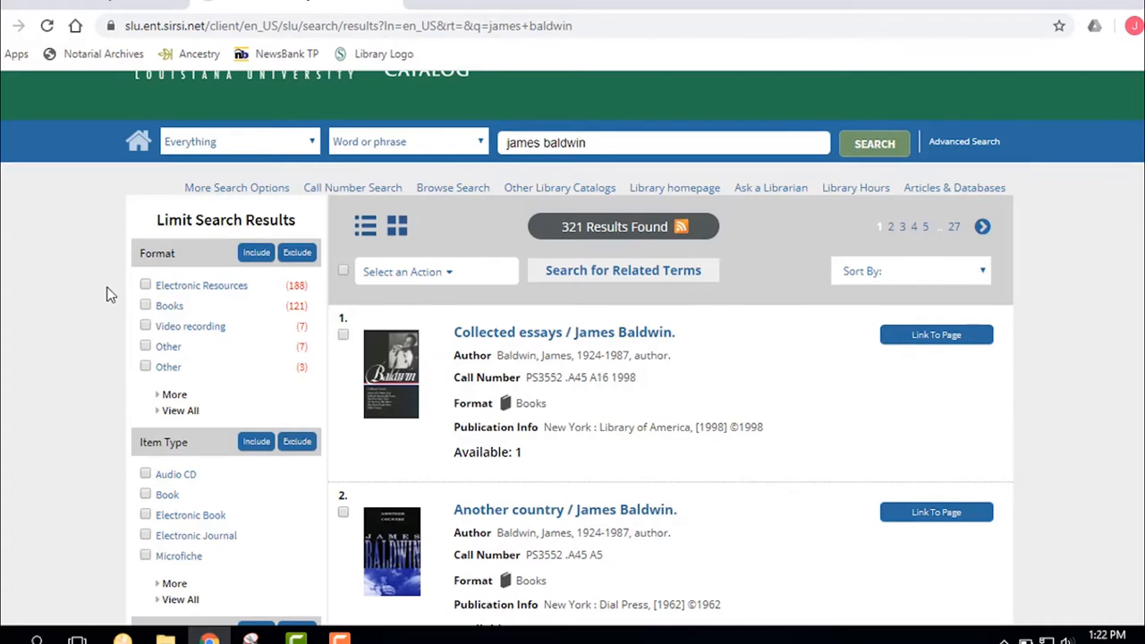
mouse_move(96, 308)
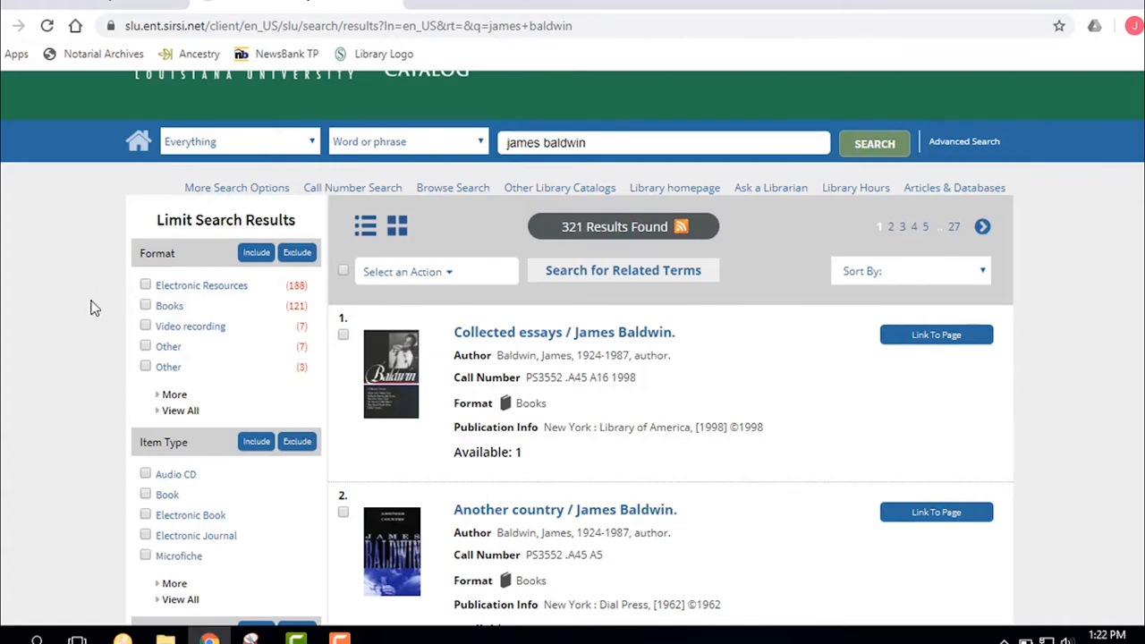
mouse_move(106, 318)
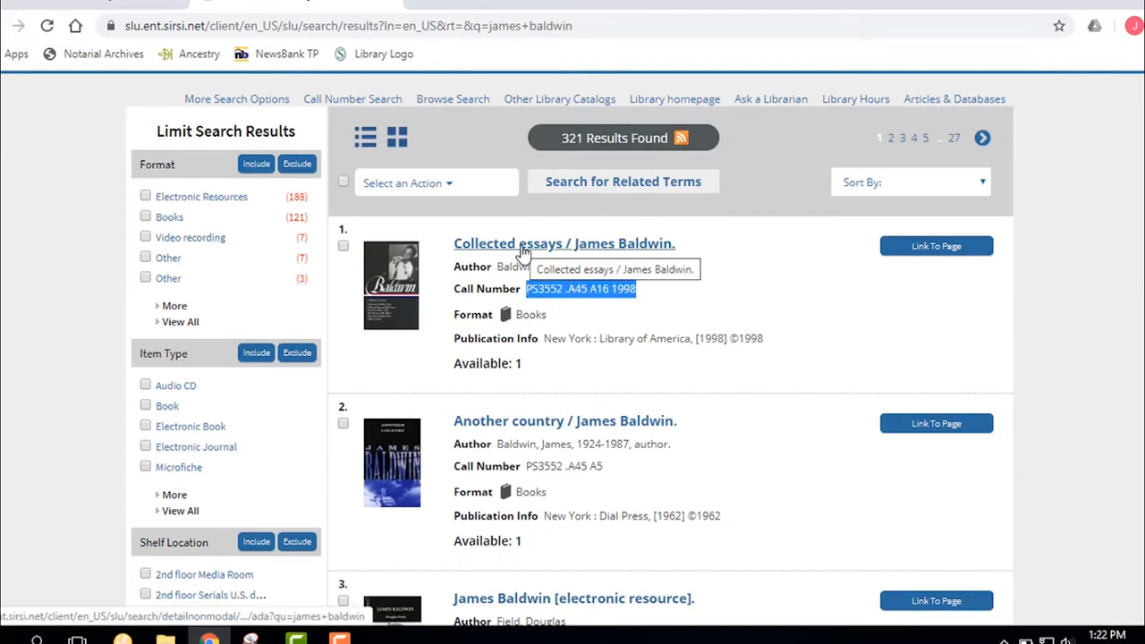
left_click(563, 244)
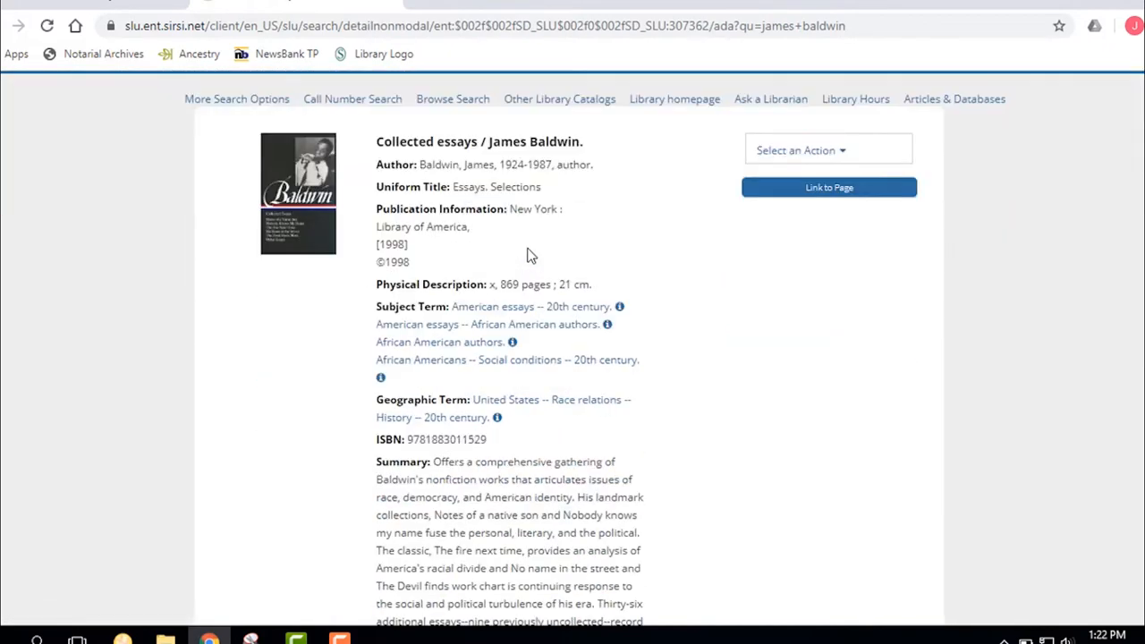
scroll("down", 3)
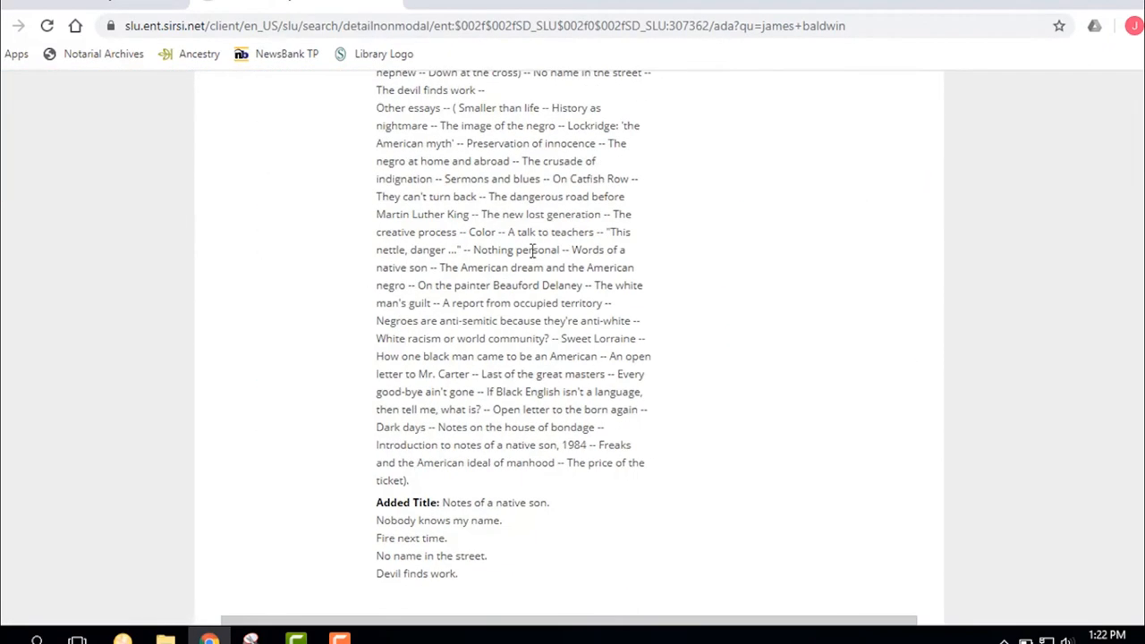
scroll("down", 3)
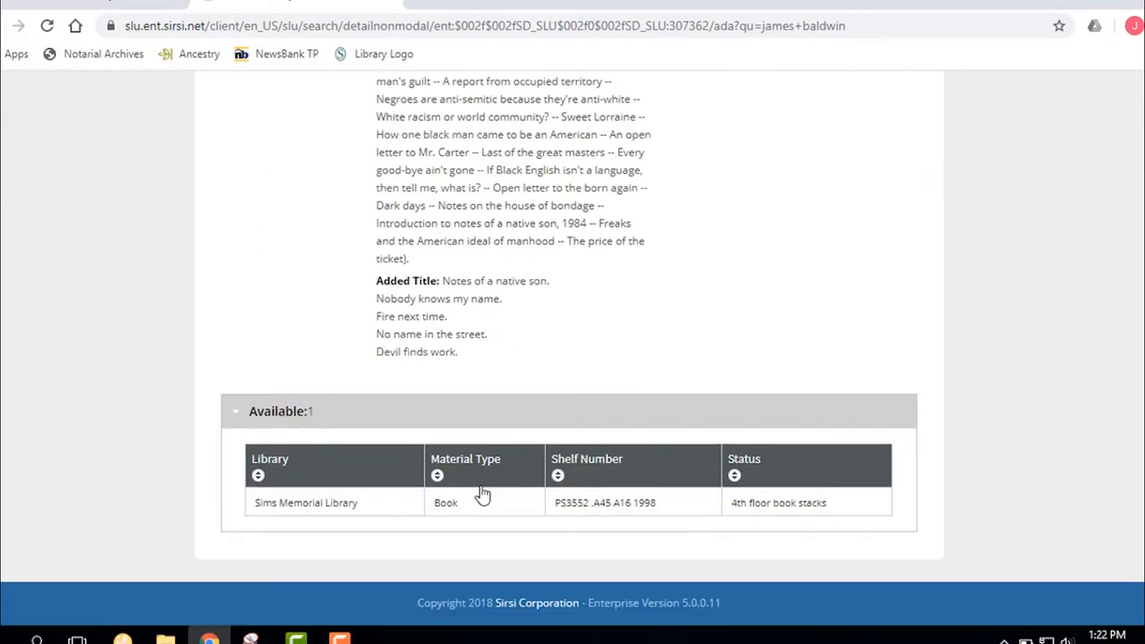
mouse_move(660, 510)
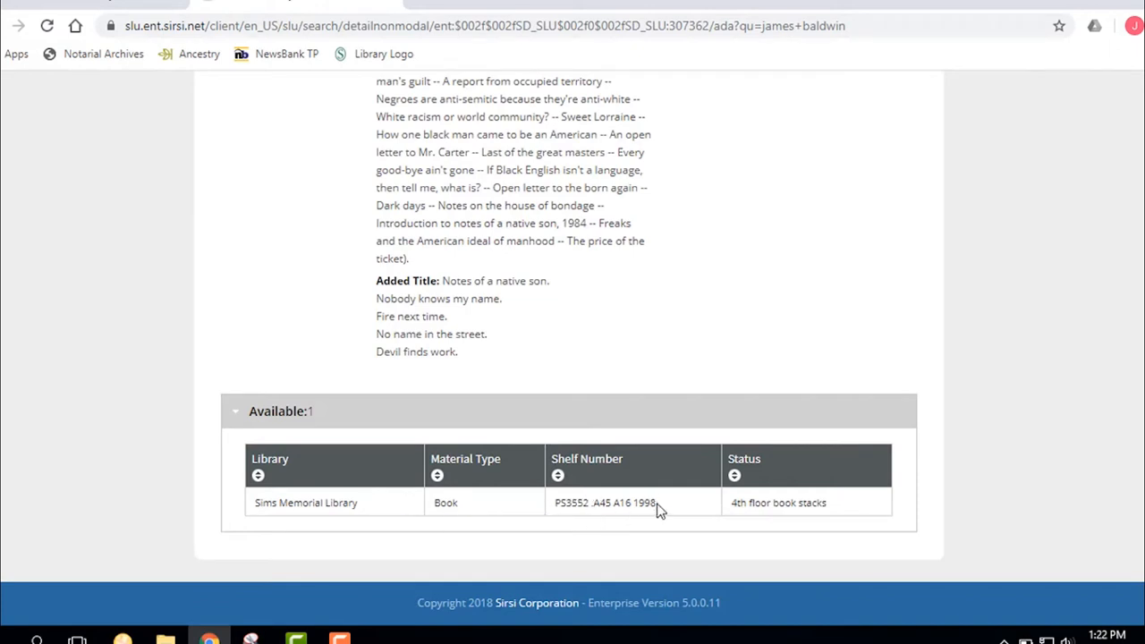
mouse_move(840, 516)
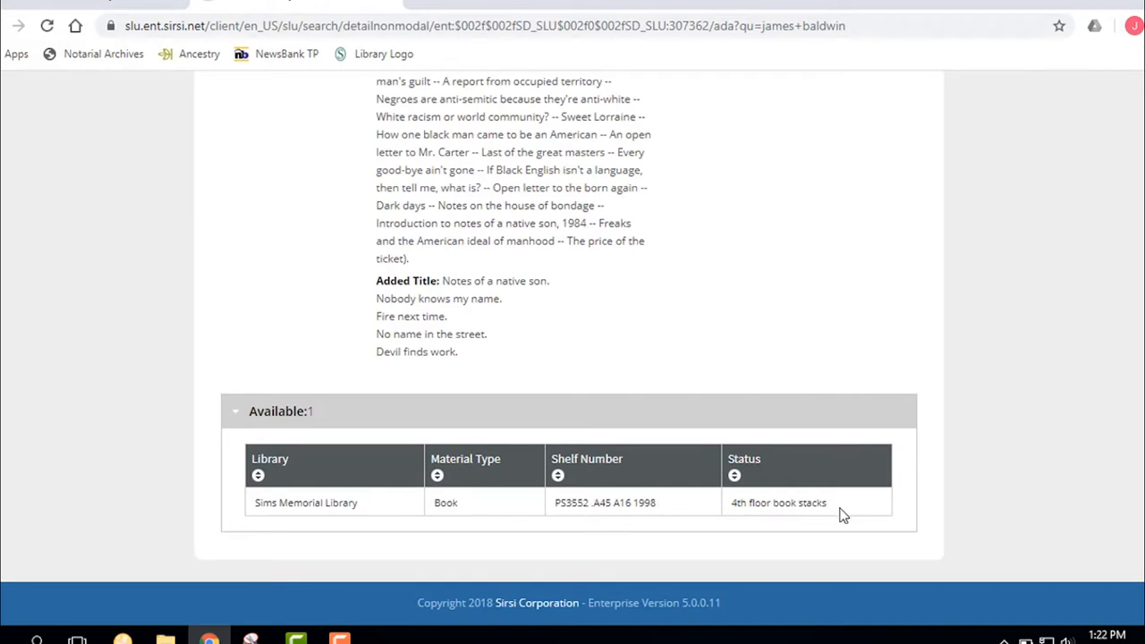
double_click(778, 501)
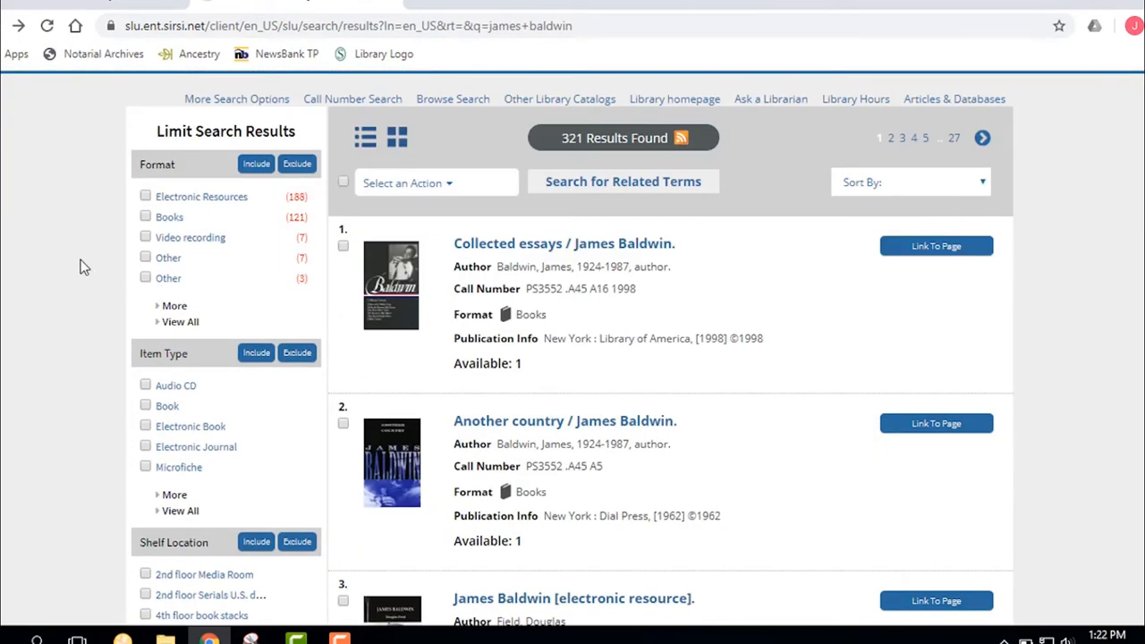
Scroll to result 3, 'James Baldwin [electronic resource]', and note it is available online.
scroll("down", 3)
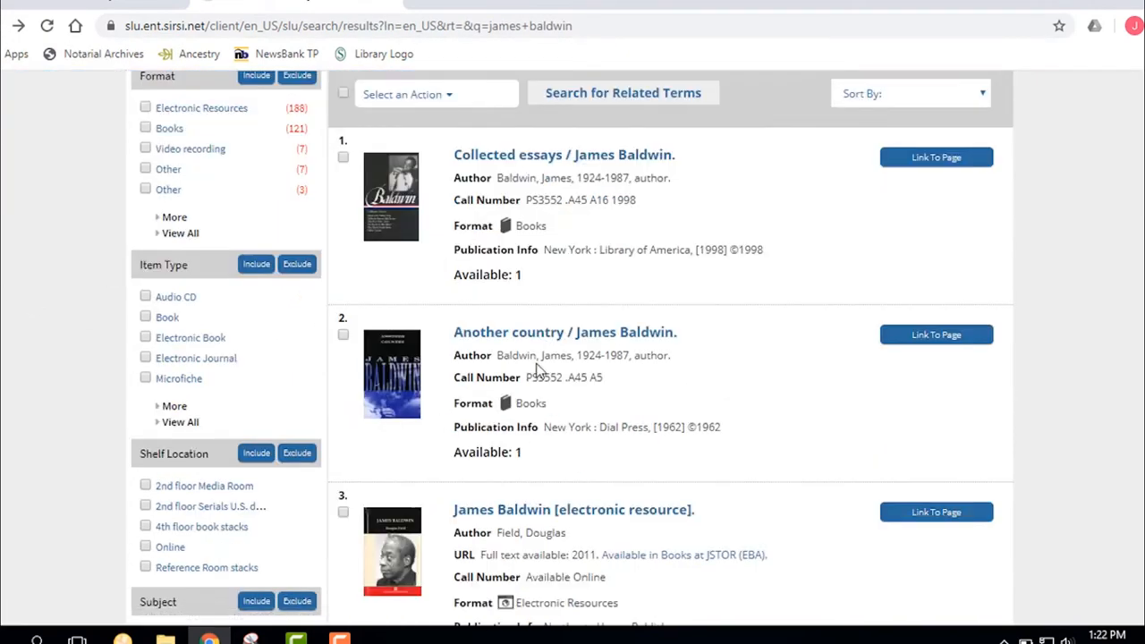
scroll("down", 3)
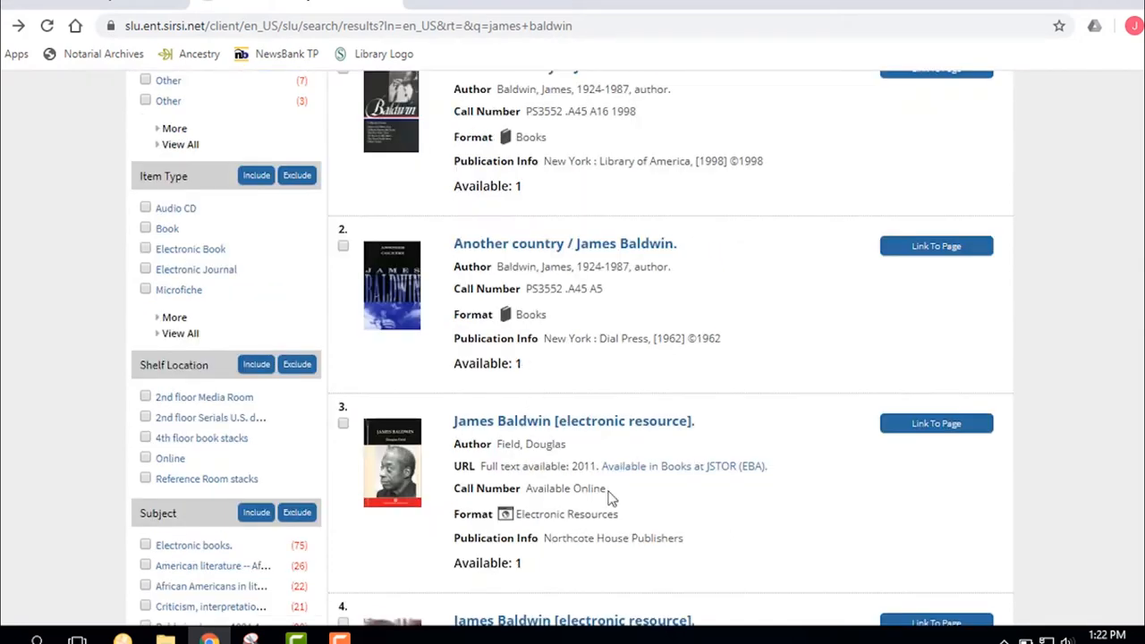
double_click(588, 488)
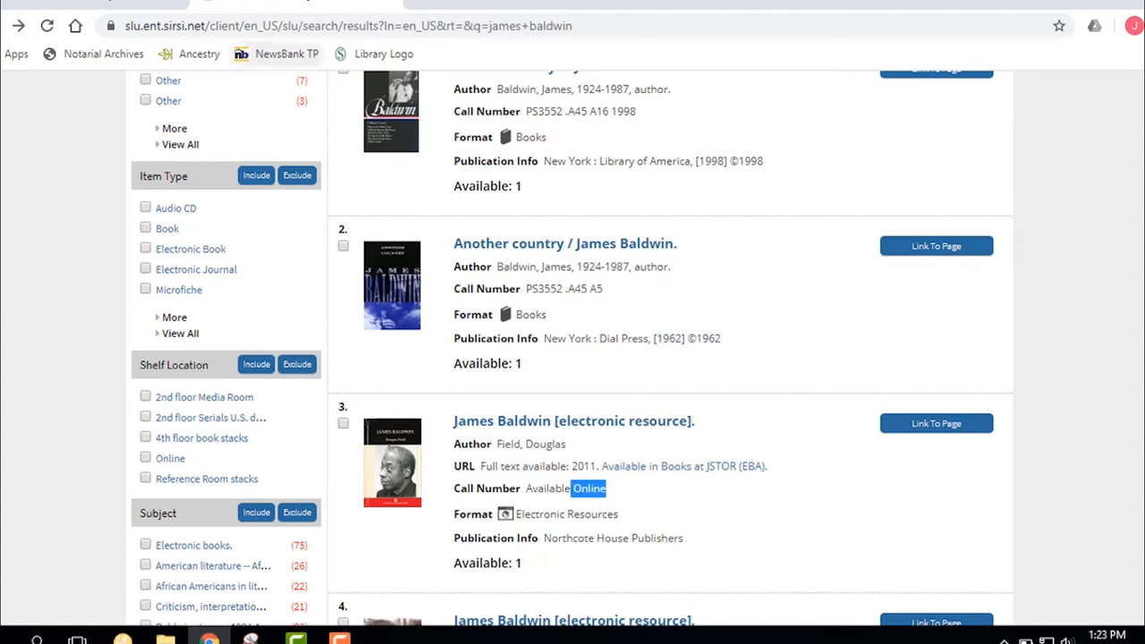
mouse_move(447, 376)
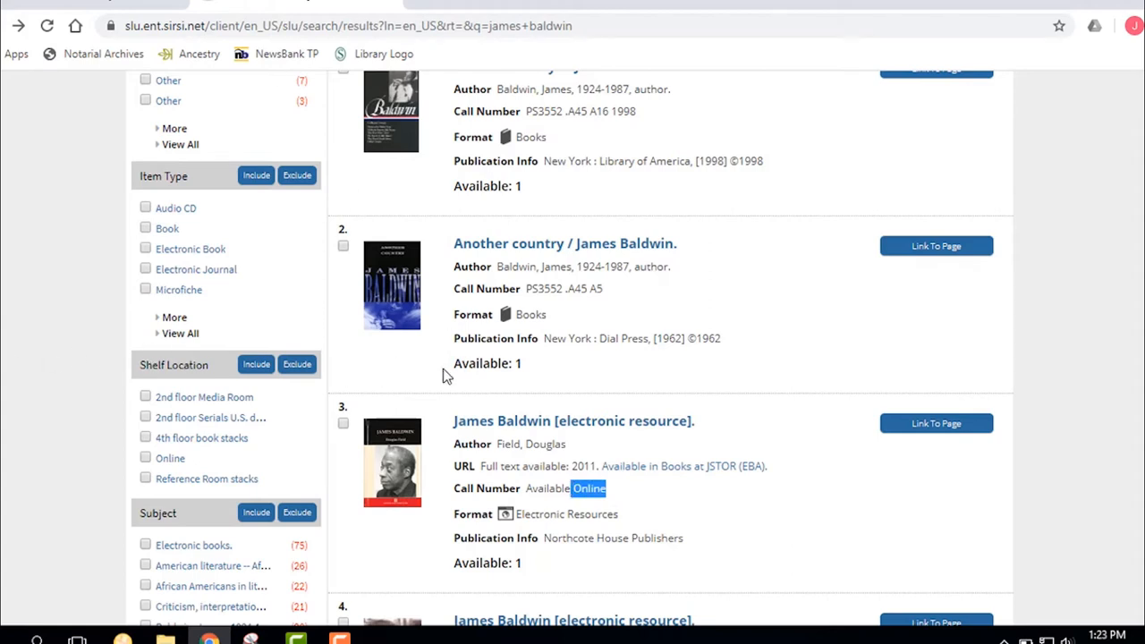
mouse_move(526, 427)
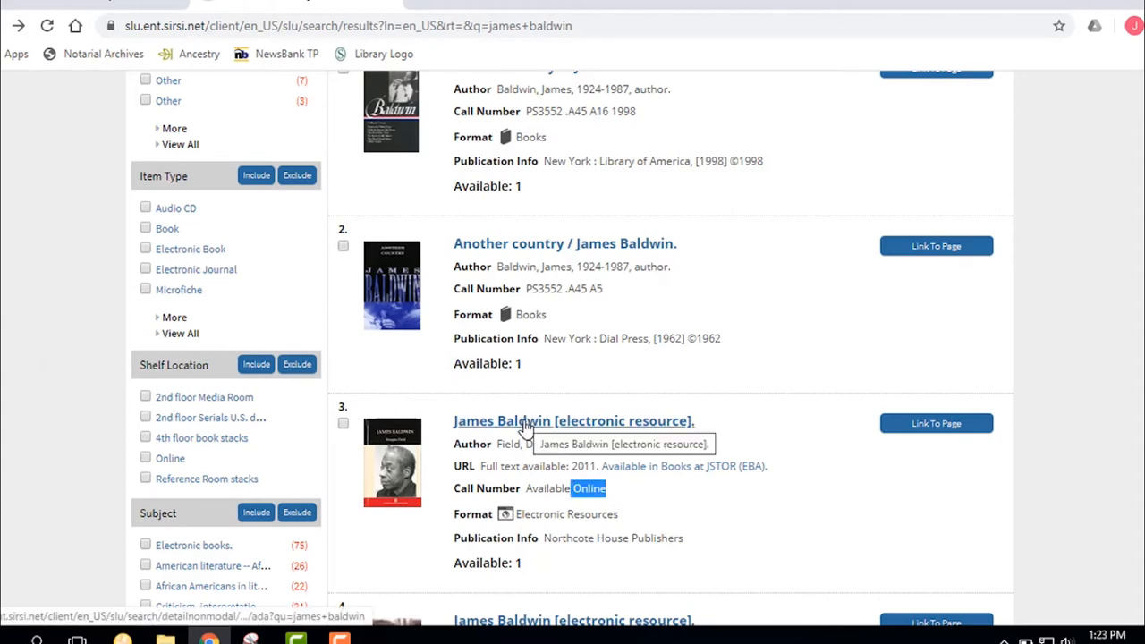
scroll("down", 3)
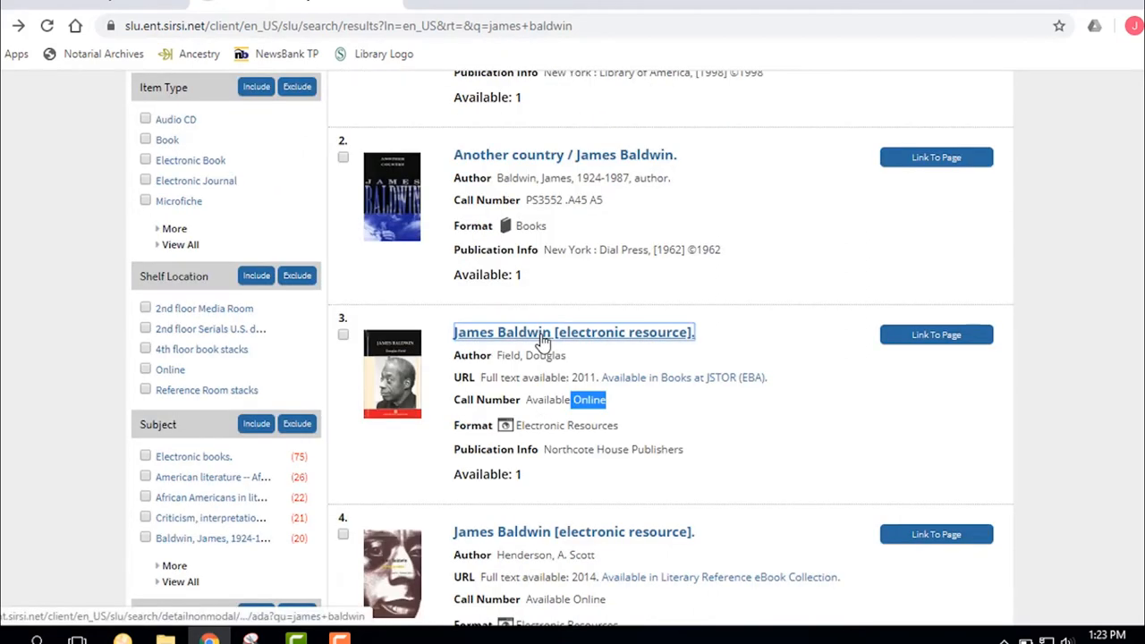
Open Douglas Field's James Baldwin e-book record and follow its Books at JSTOR link.
left_click(573, 331)
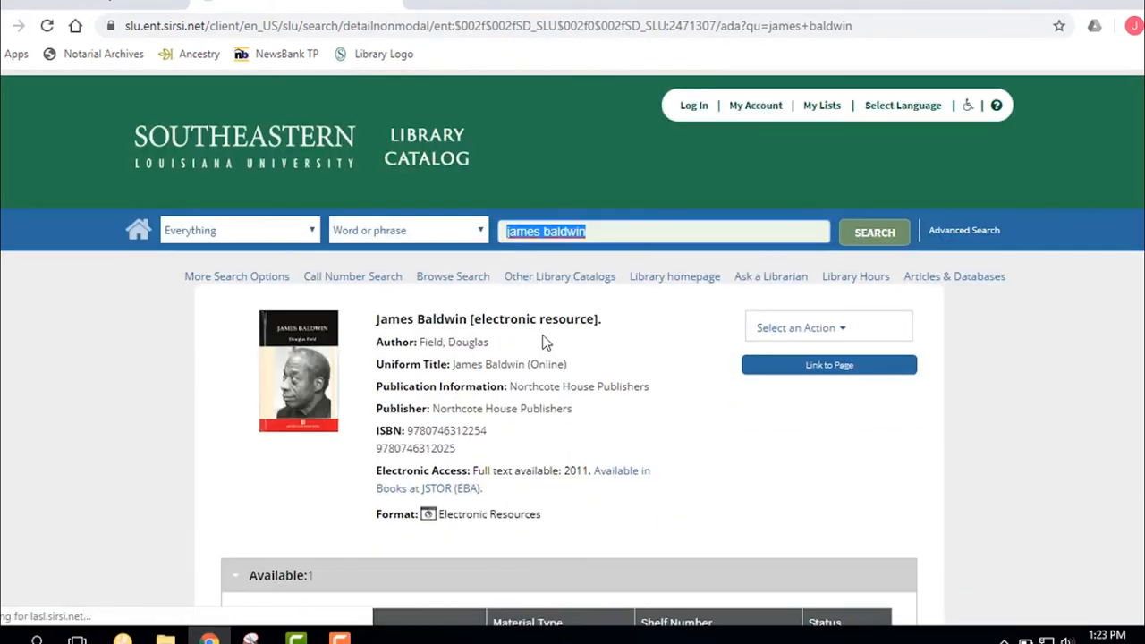
scroll("down", 3)
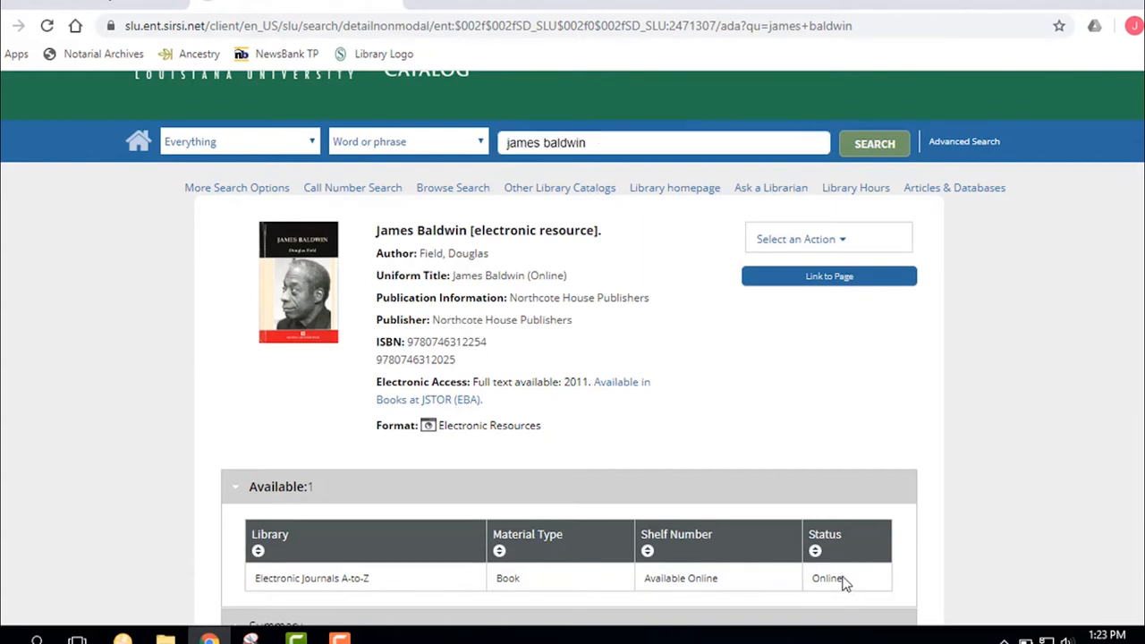
double_click(826, 577)
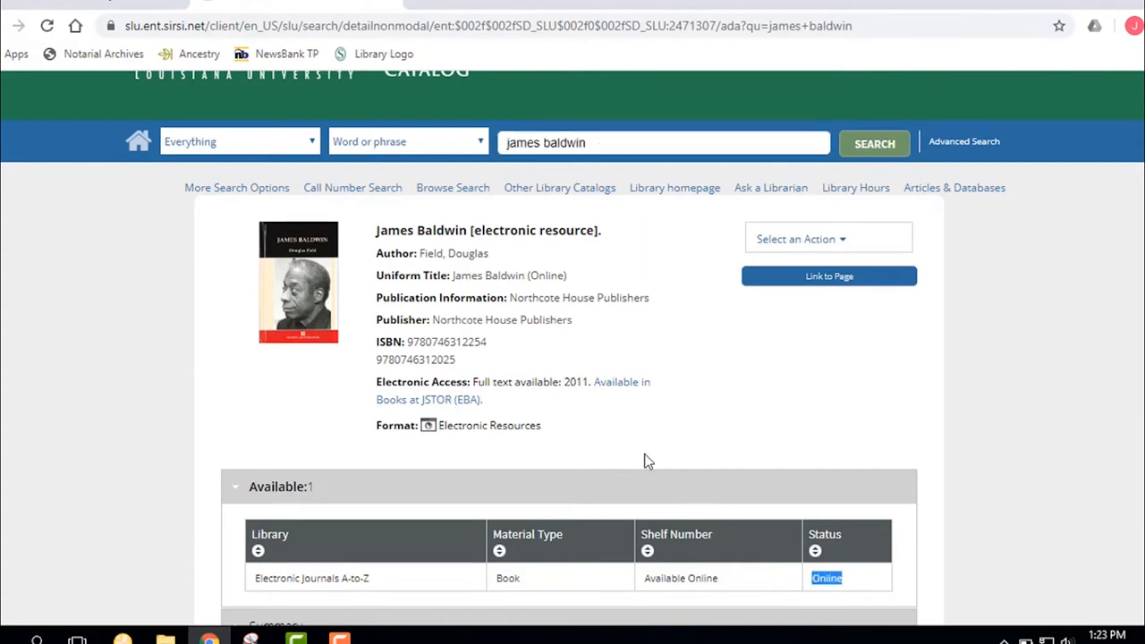
mouse_move(621, 381)
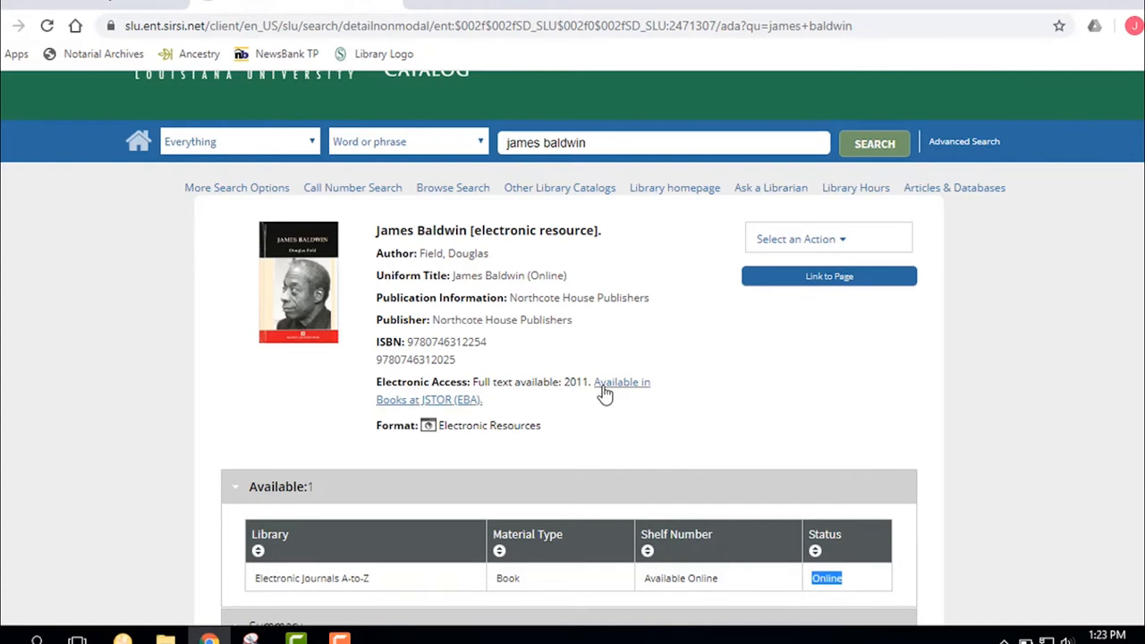
left_click(621, 382)
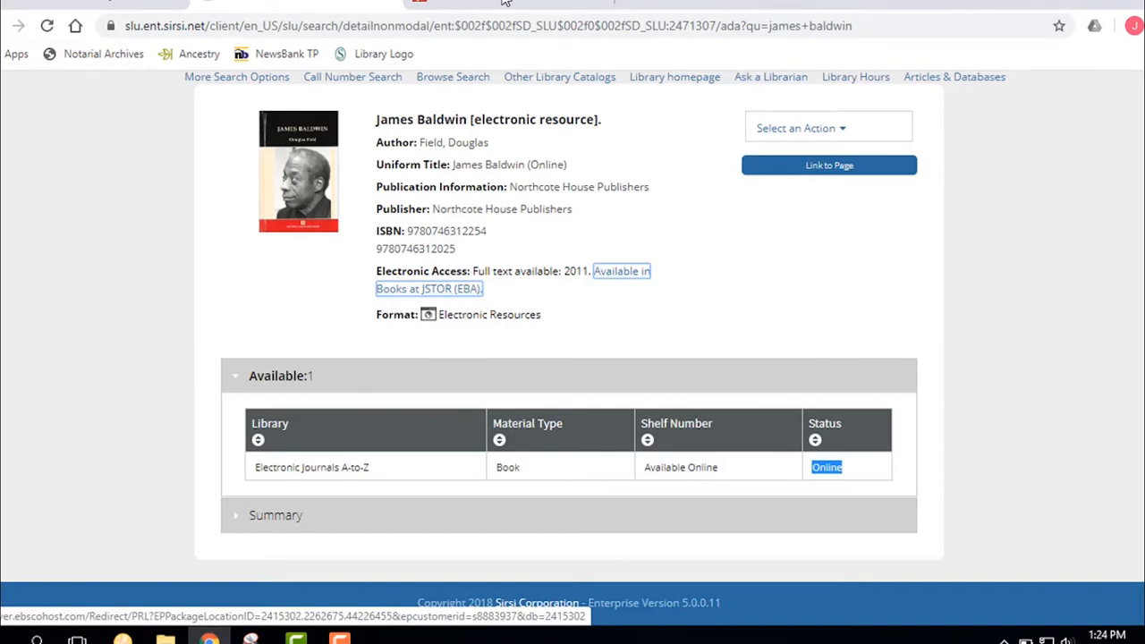
On JSTOR, open 'Introduction: Situating James Baldwin' from the table of contents.
left_click(620, 271)
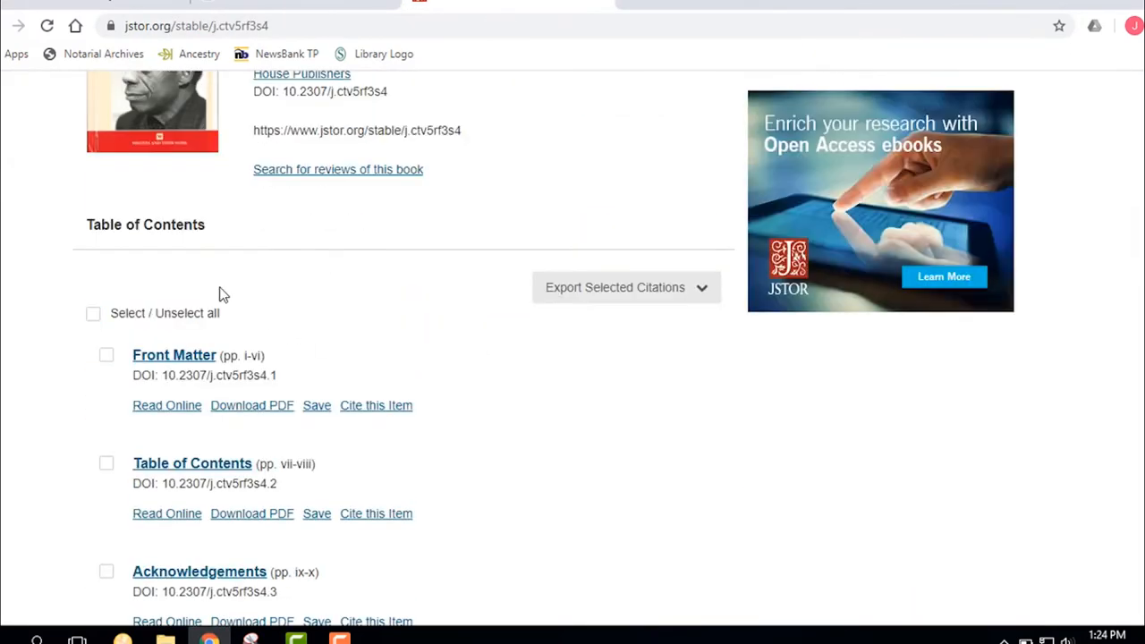
scroll("down", 3)
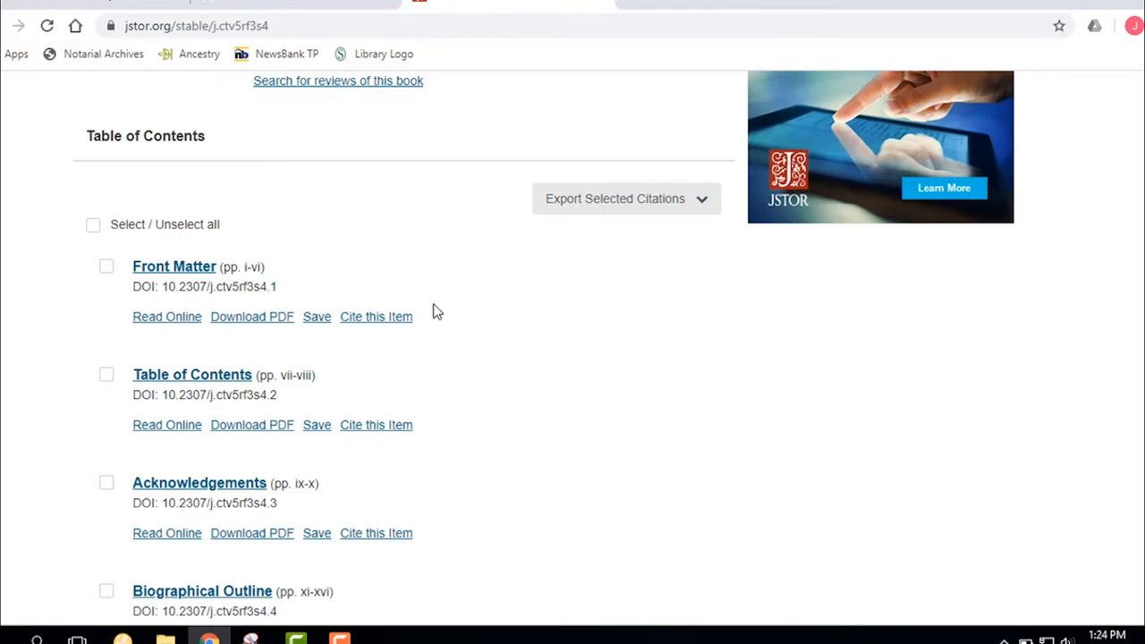
scroll("down", 3)
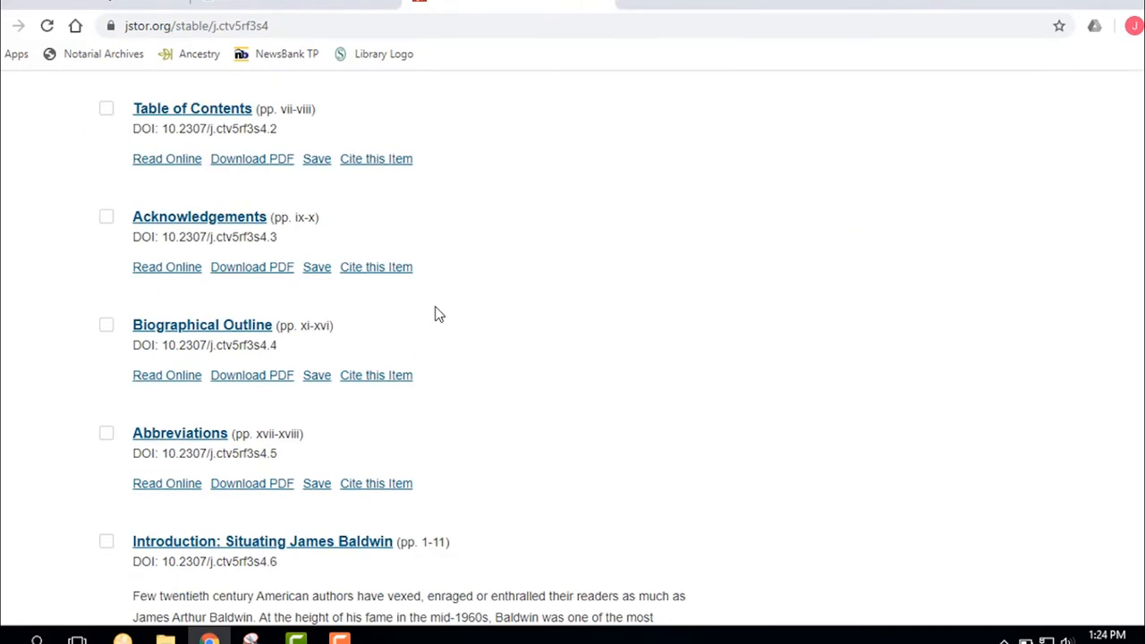
scroll("down", 3)
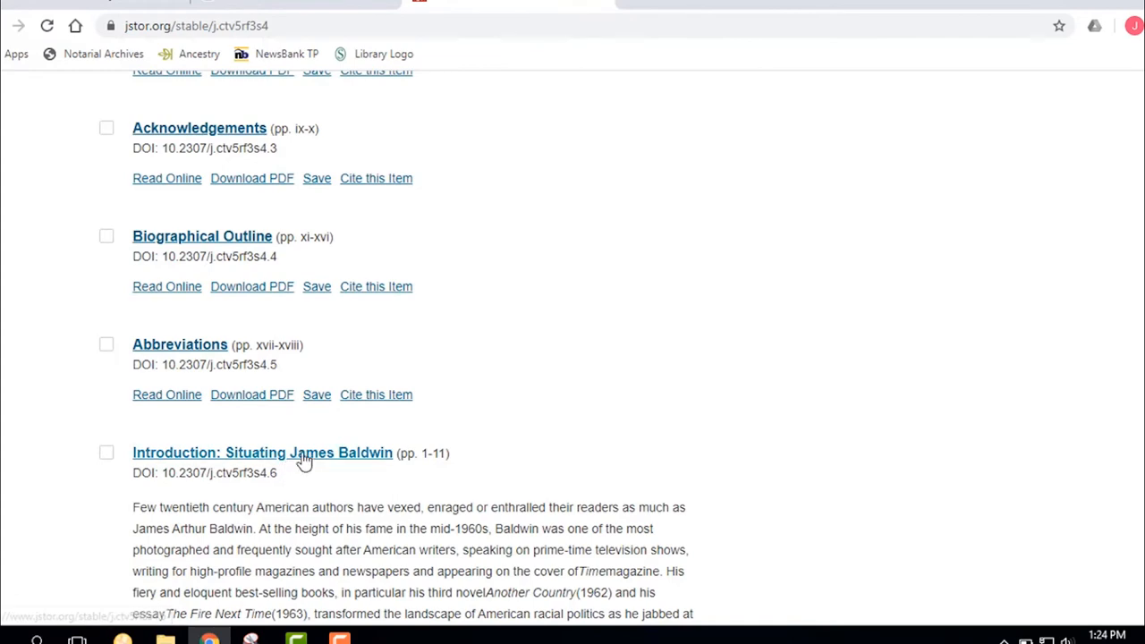
scroll("down", 3)
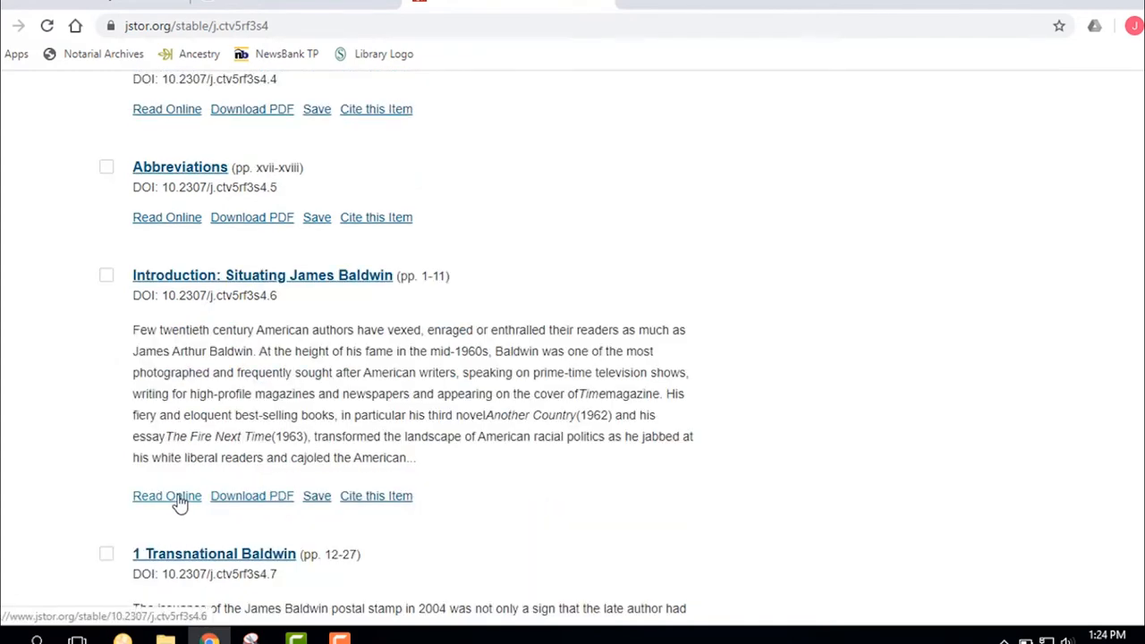
left_click(251, 495)
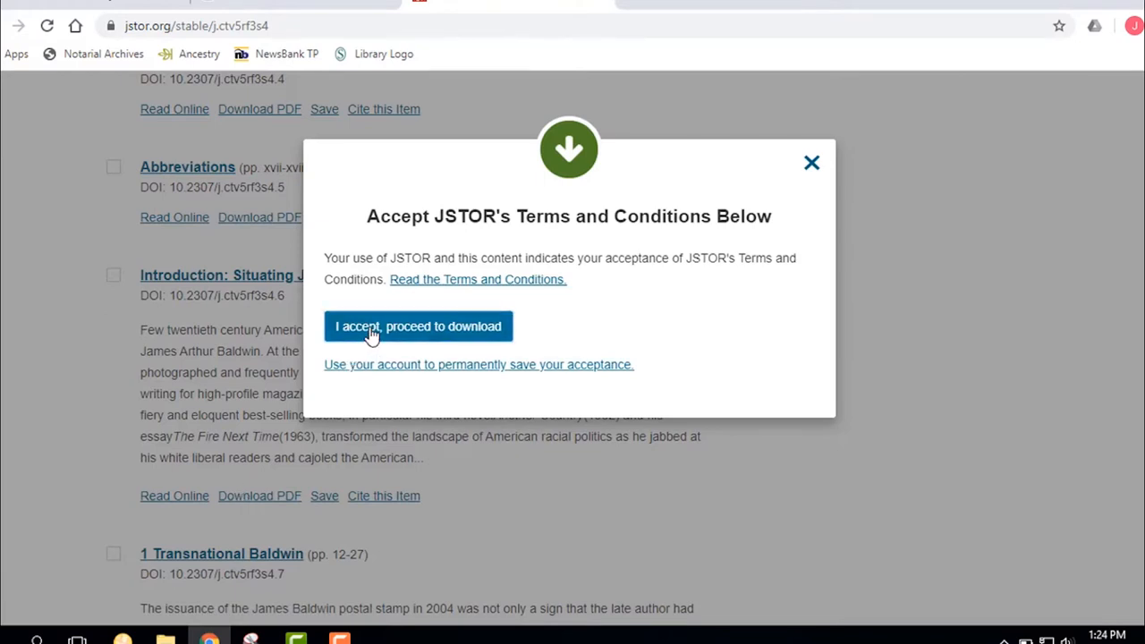
Accept JSTOR's terms to open the 12-page Introduction chapter PDF.
left_click(417, 326)
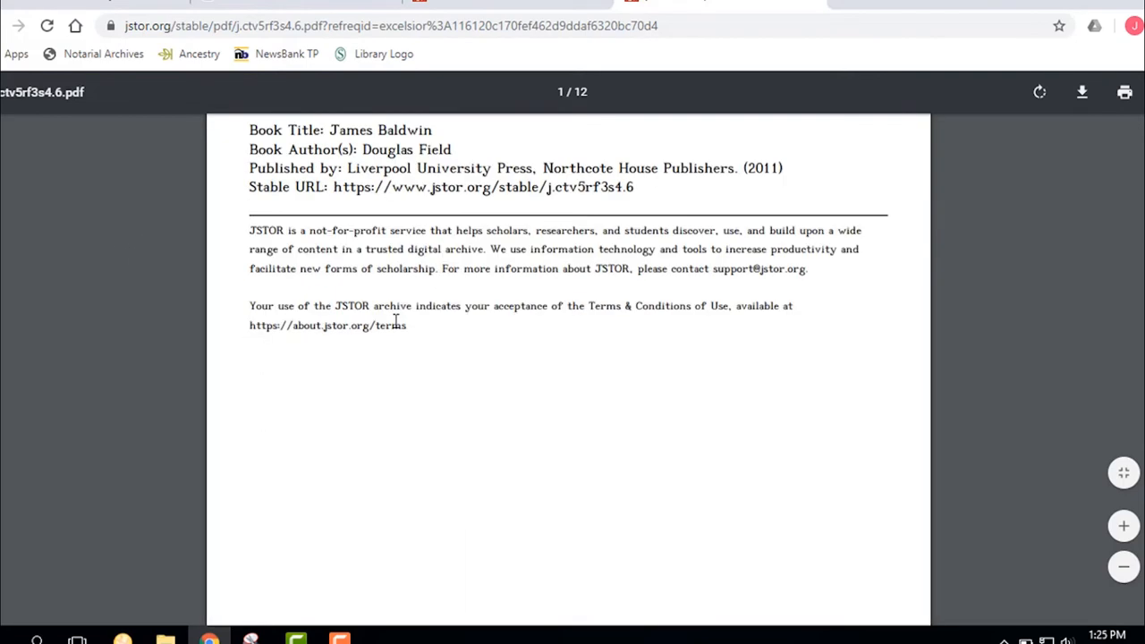
scroll("down", 3)
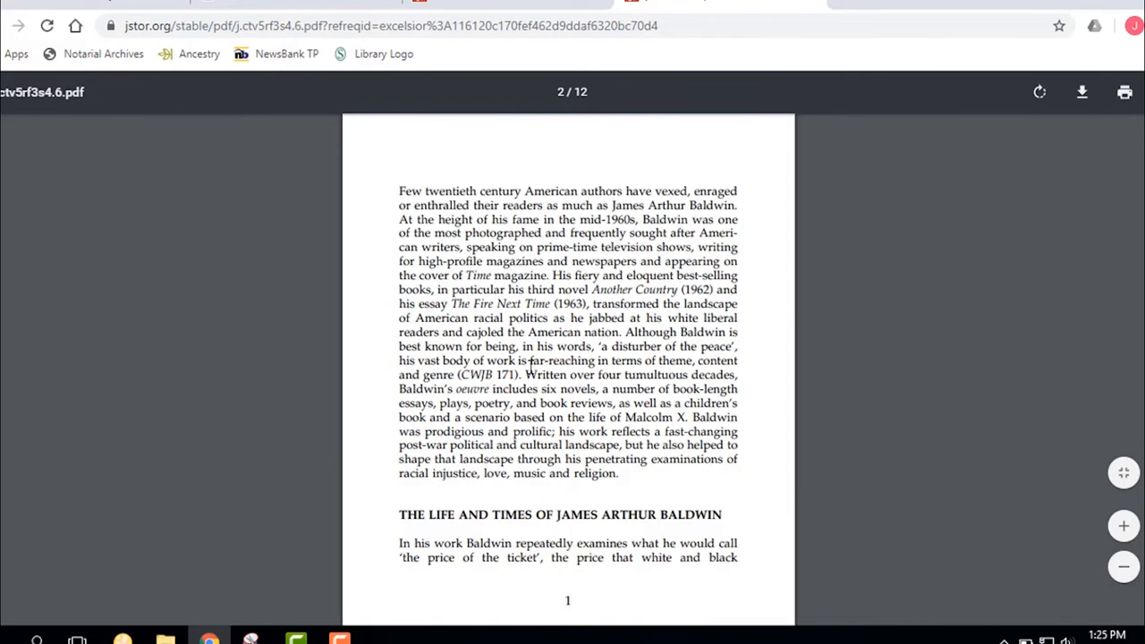
scroll("down", 3)
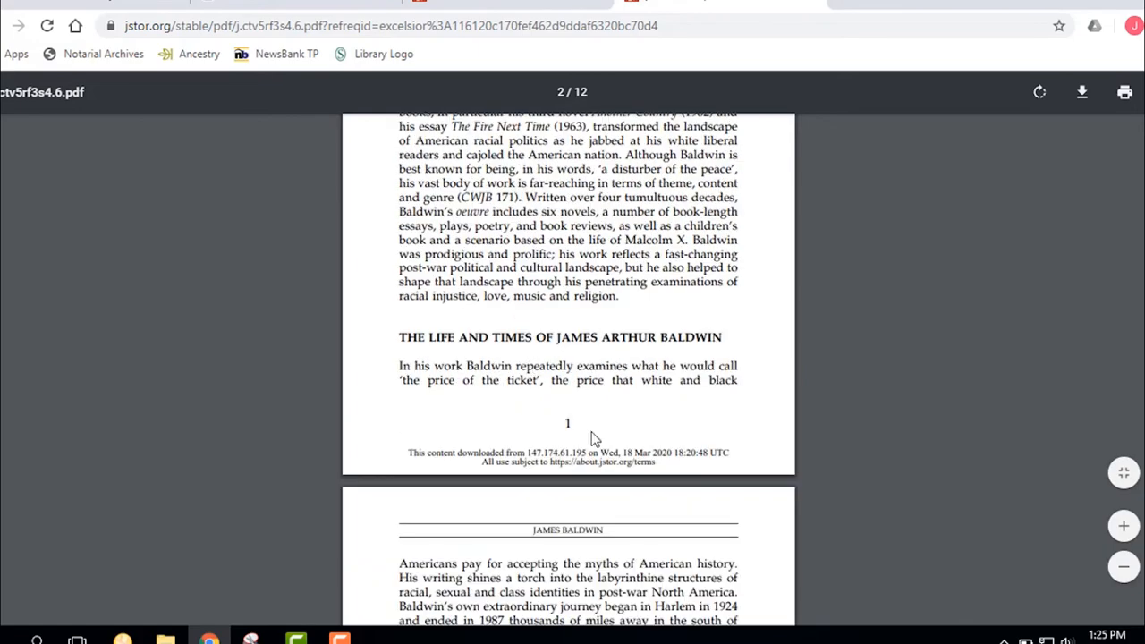
scroll("down", 3)
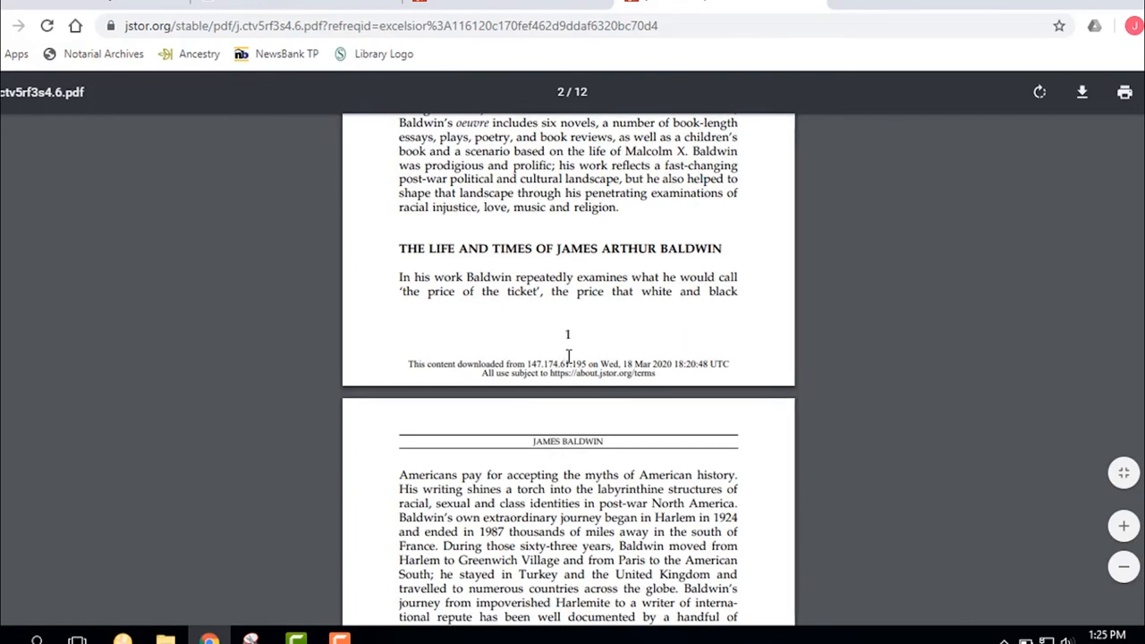
scroll("down", 3)
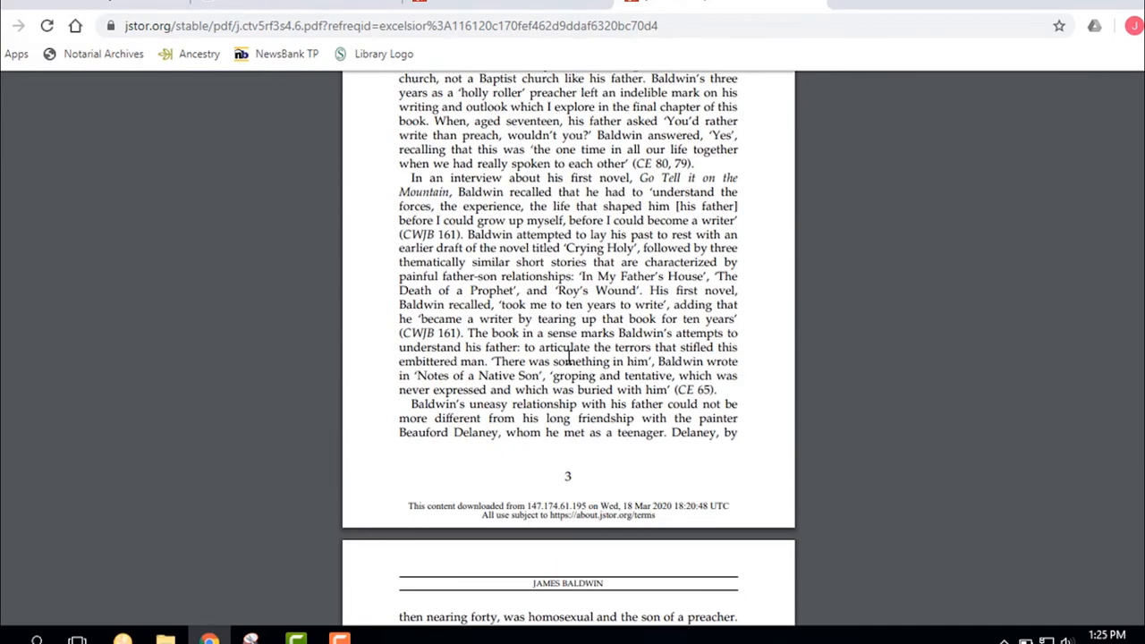
scroll("down", 3)
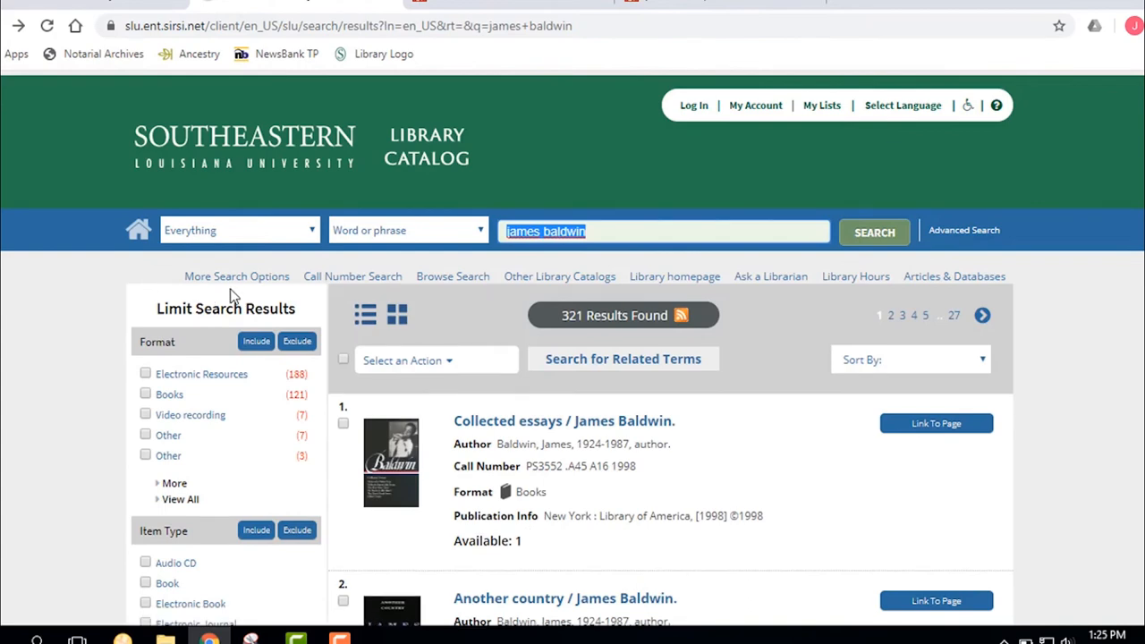
mouse_move(131, 366)
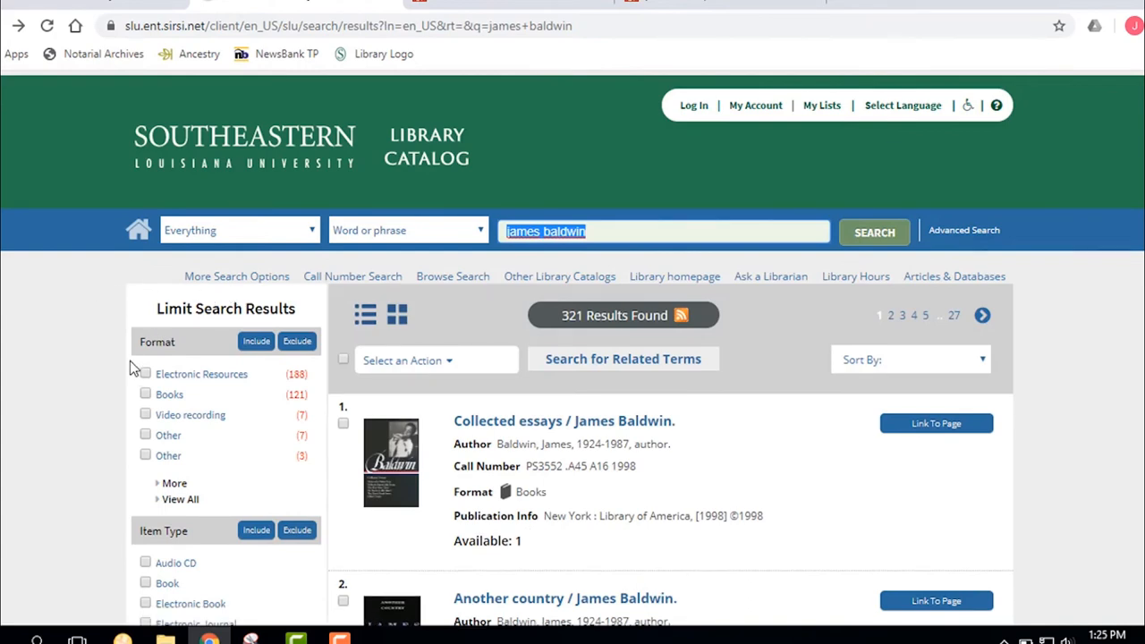
Scroll the james baldwin results to the Format limits and select Electronic Resources.
scroll("down", 3)
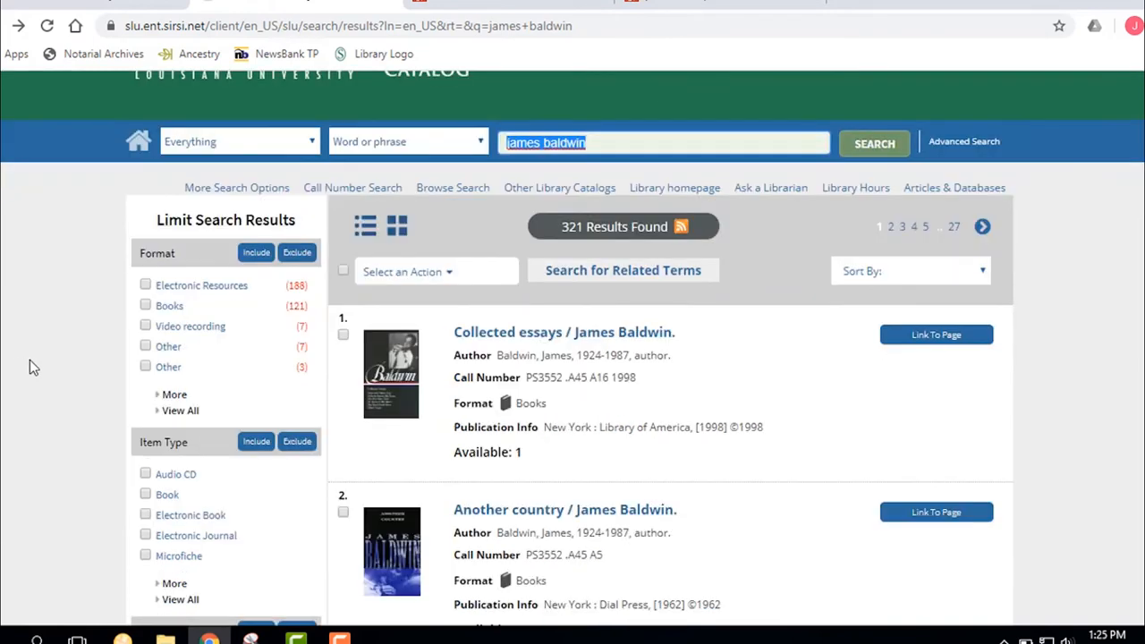
scroll("down", 3)
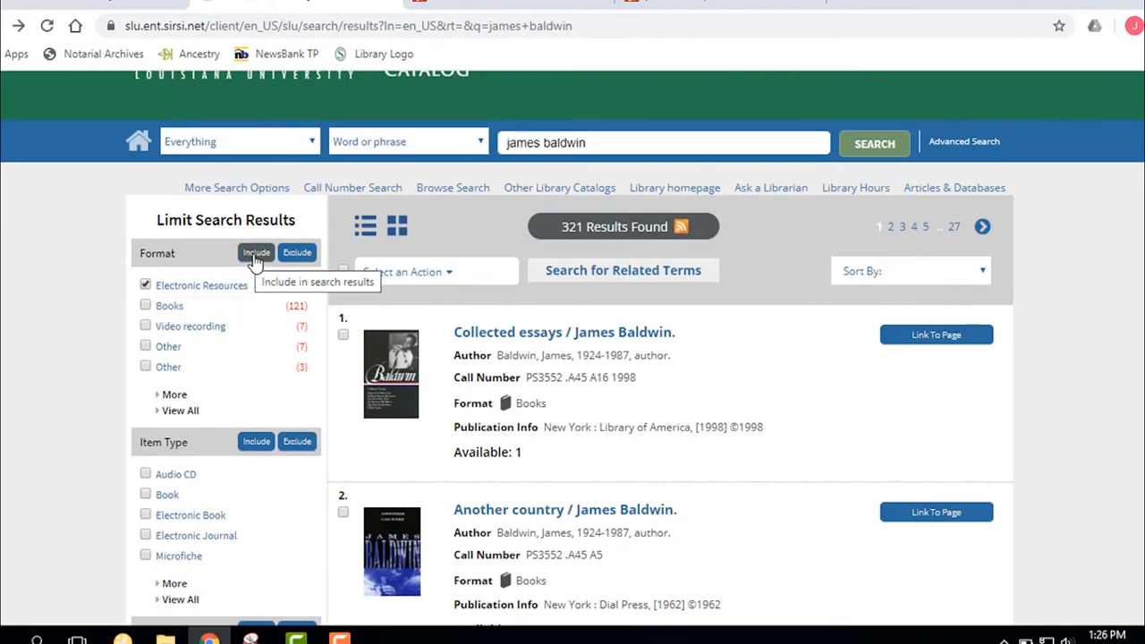
left_click(256, 253)
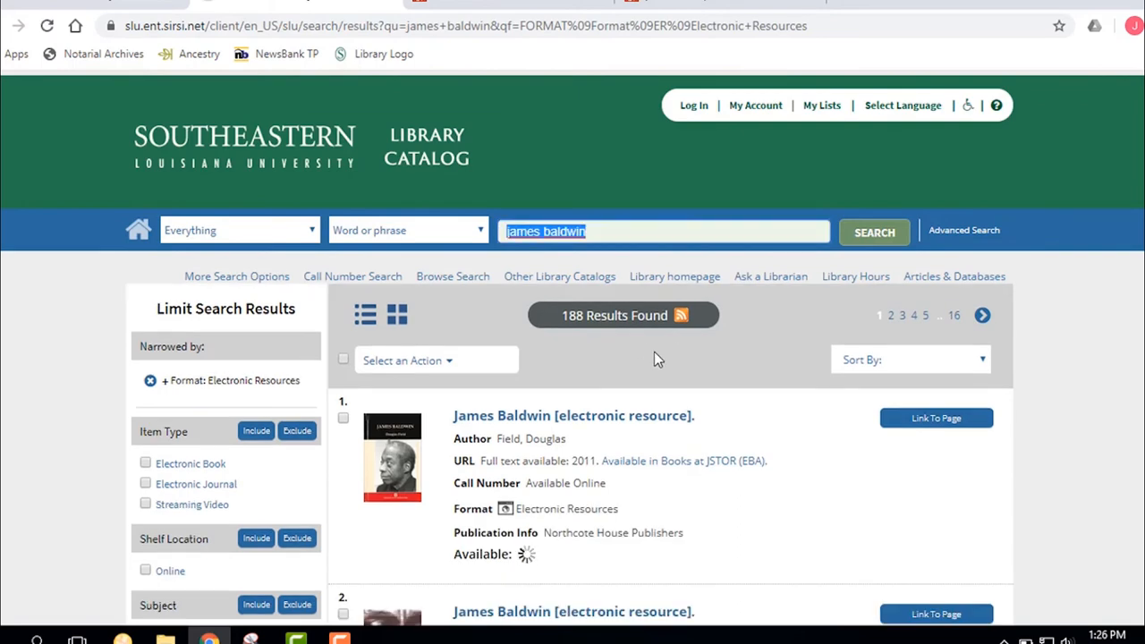
scroll("down", 3)
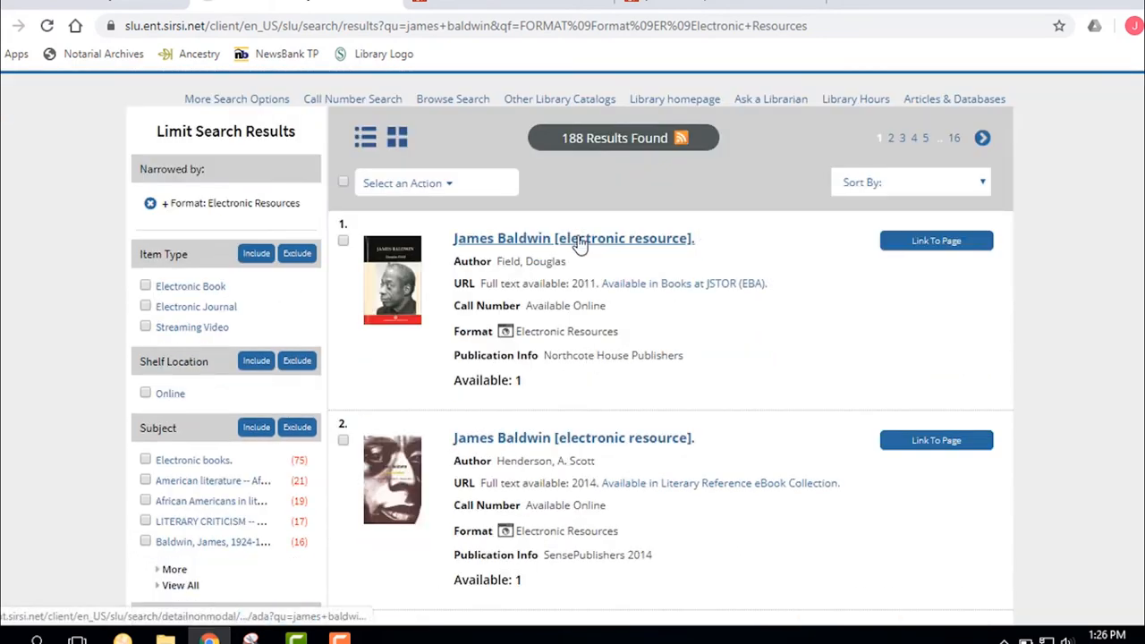
scroll("down", 3)
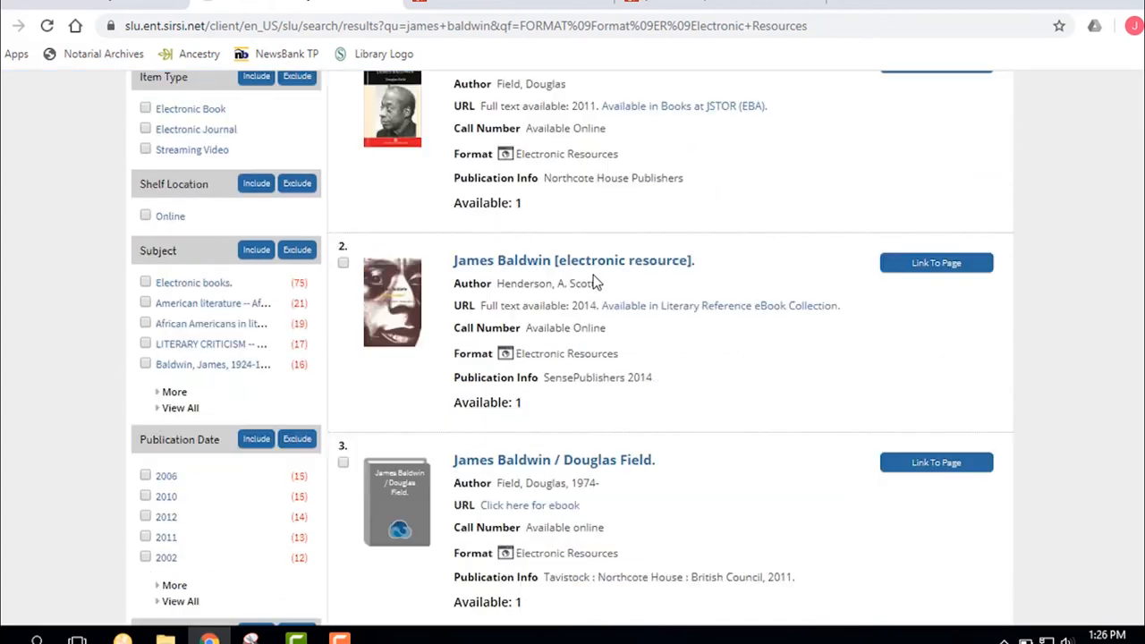
scroll("down", 3)
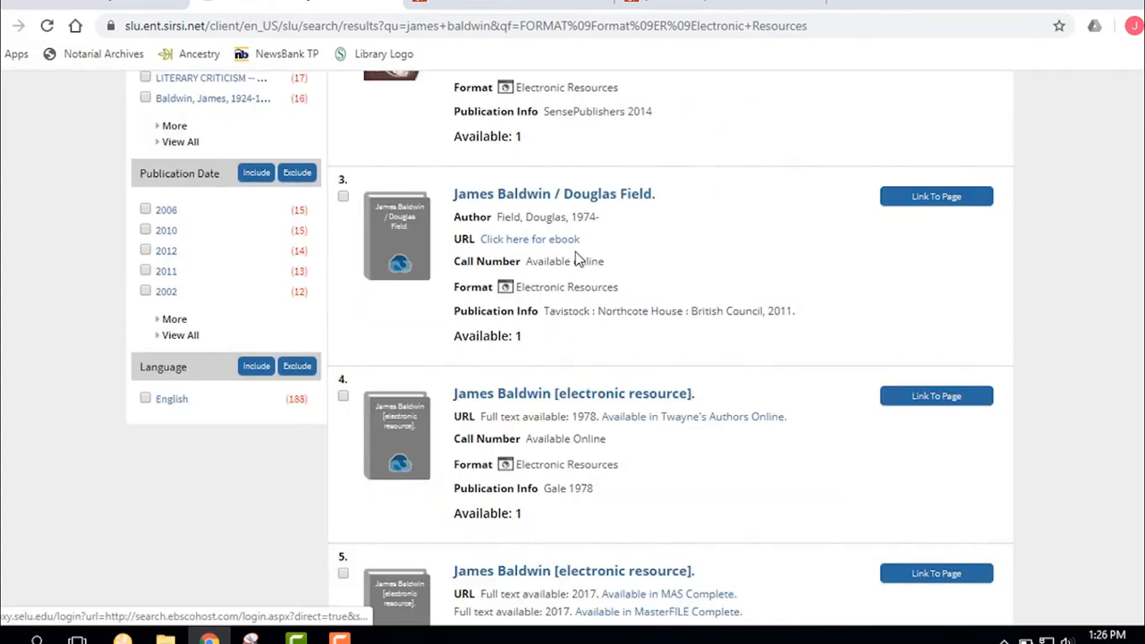
scroll("down", 3)
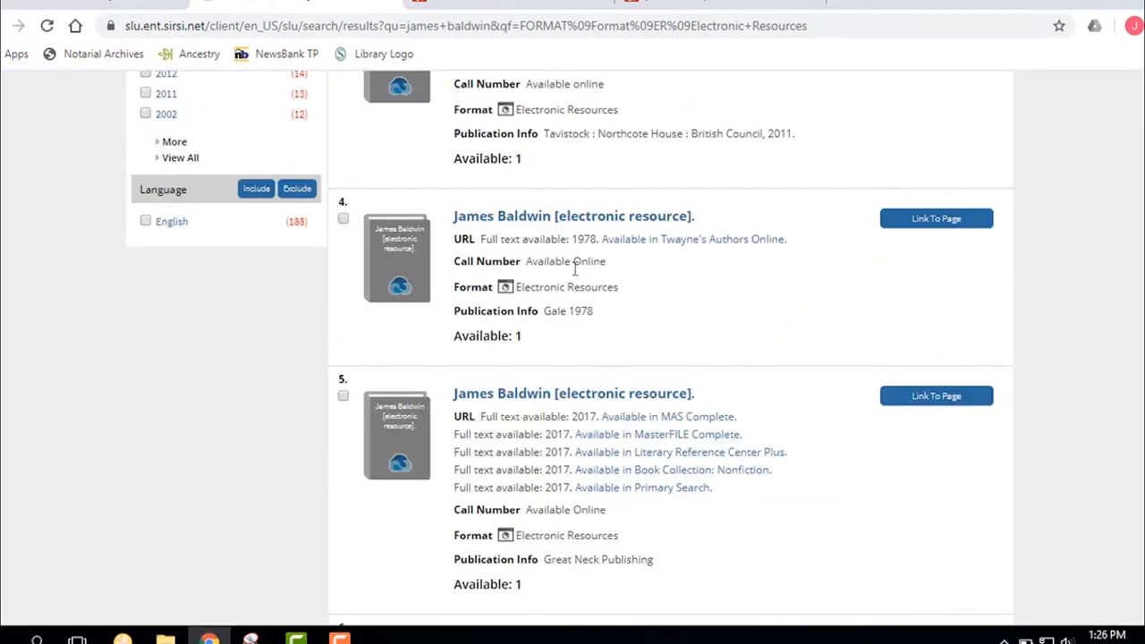
scroll("down", 3)
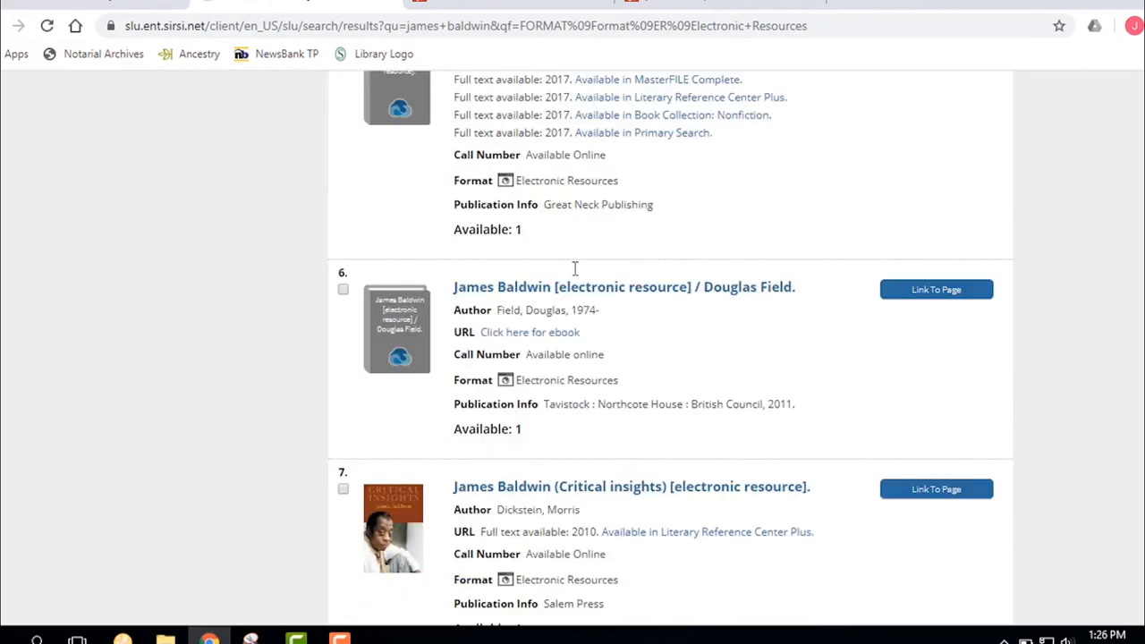
scroll("down", 3)
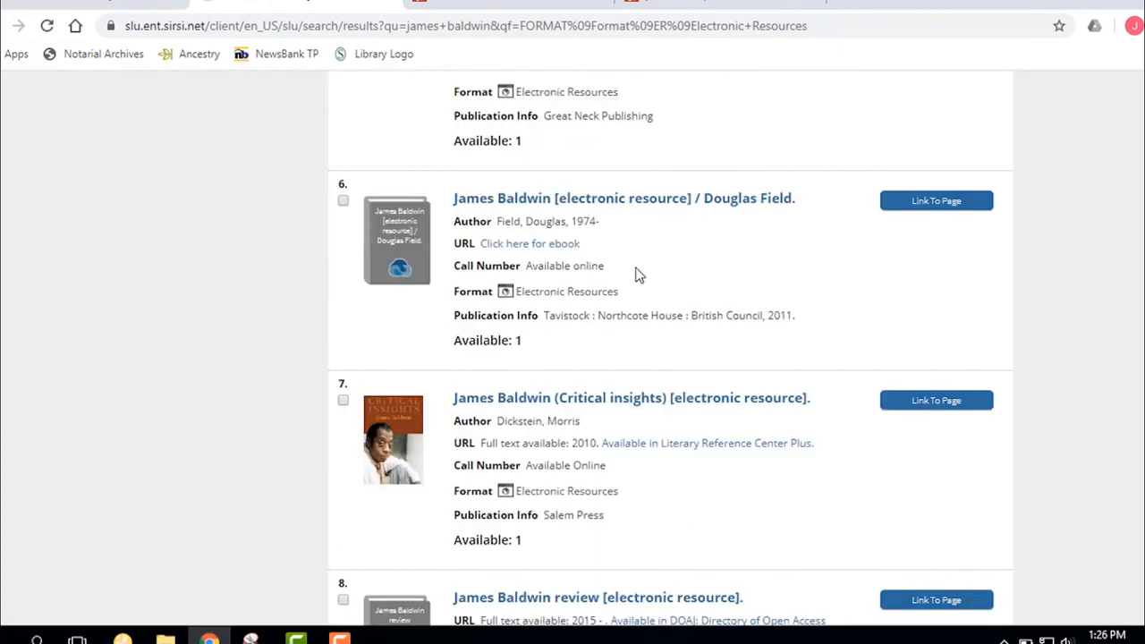
scroll("down", 3)
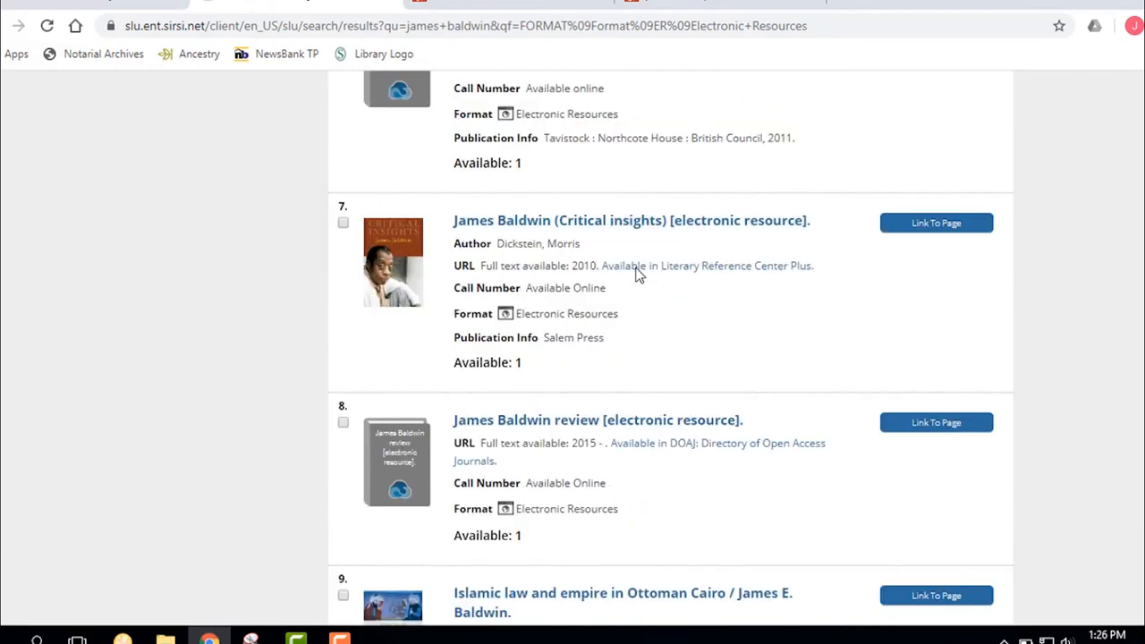
scroll("down", 3)
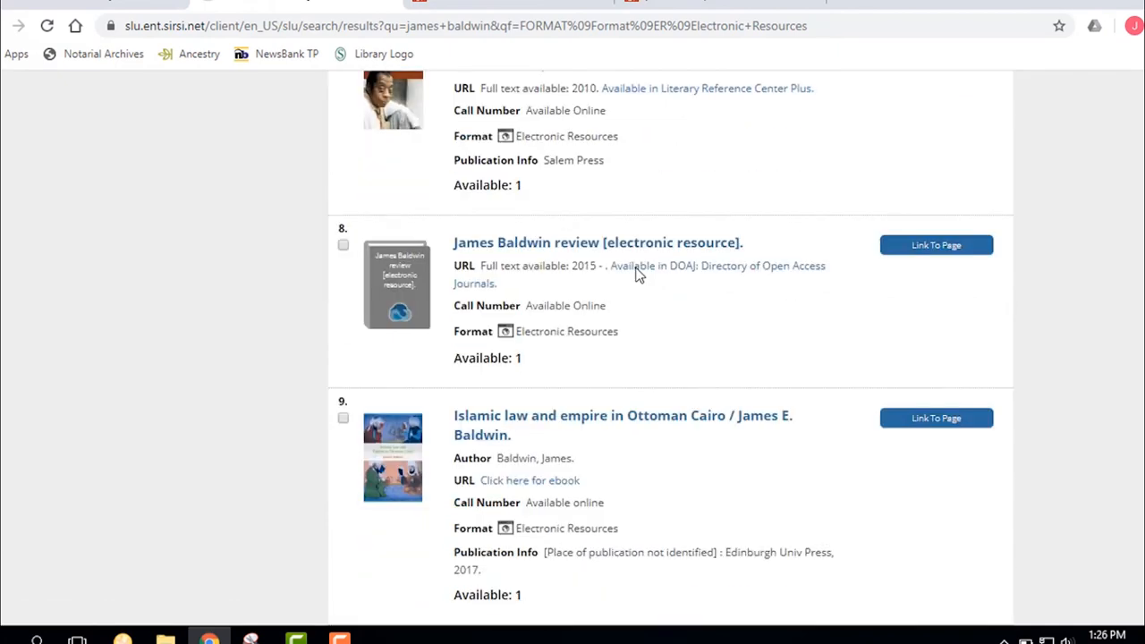
scroll("down", 3)
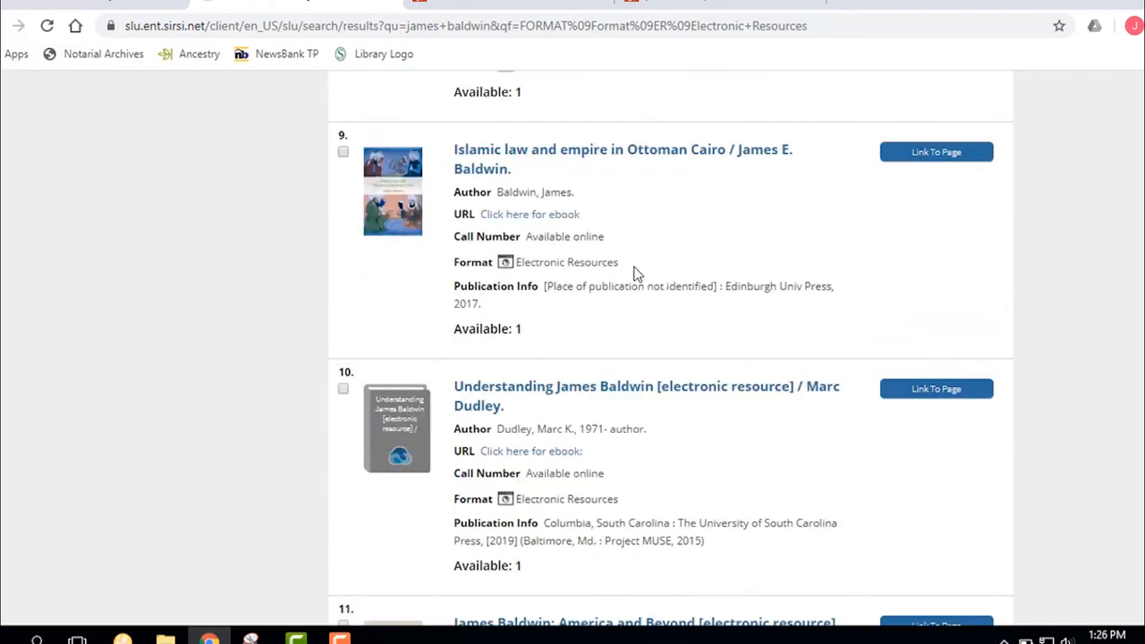
scroll("down", 3)
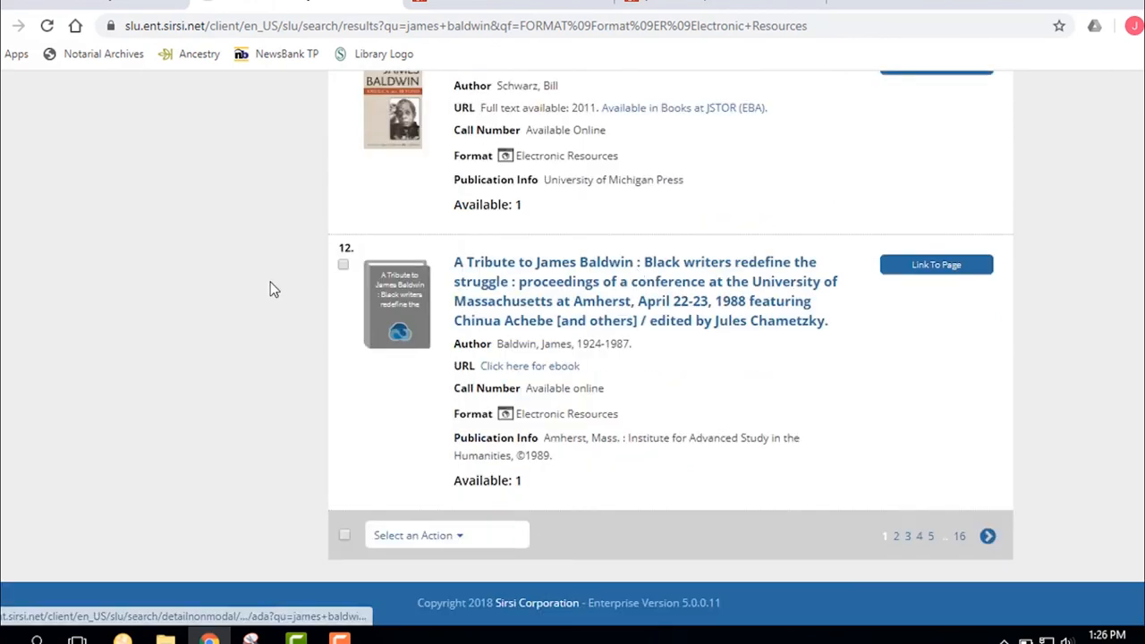
Go to page 2 of the 188 electronic-resource results, starting at result 13.
left_click(895, 536)
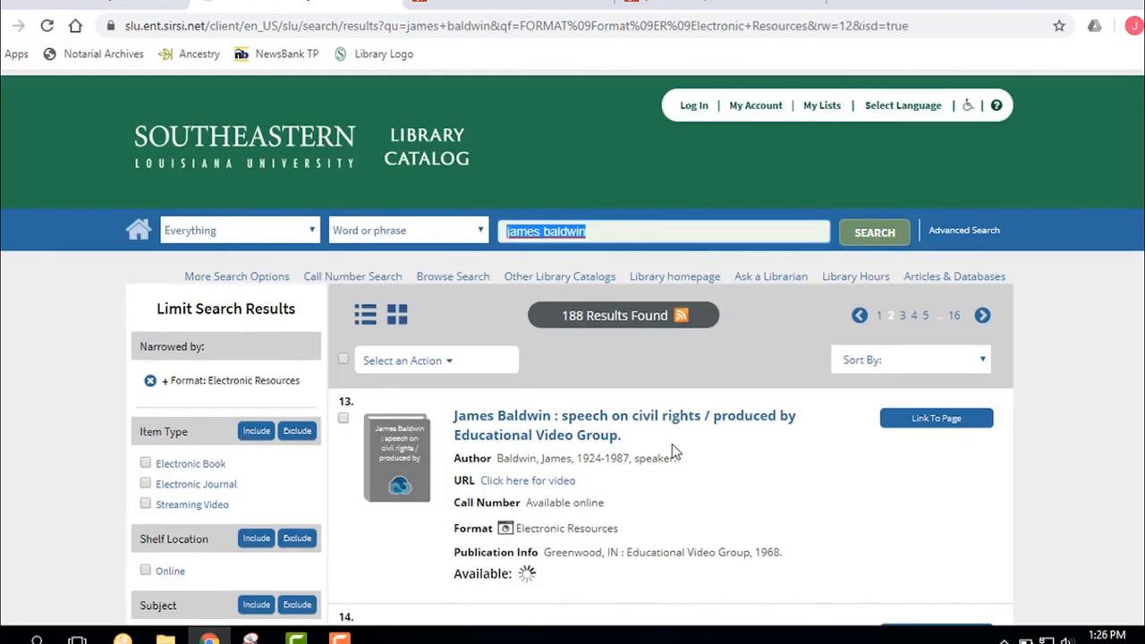
scroll("down", 3)
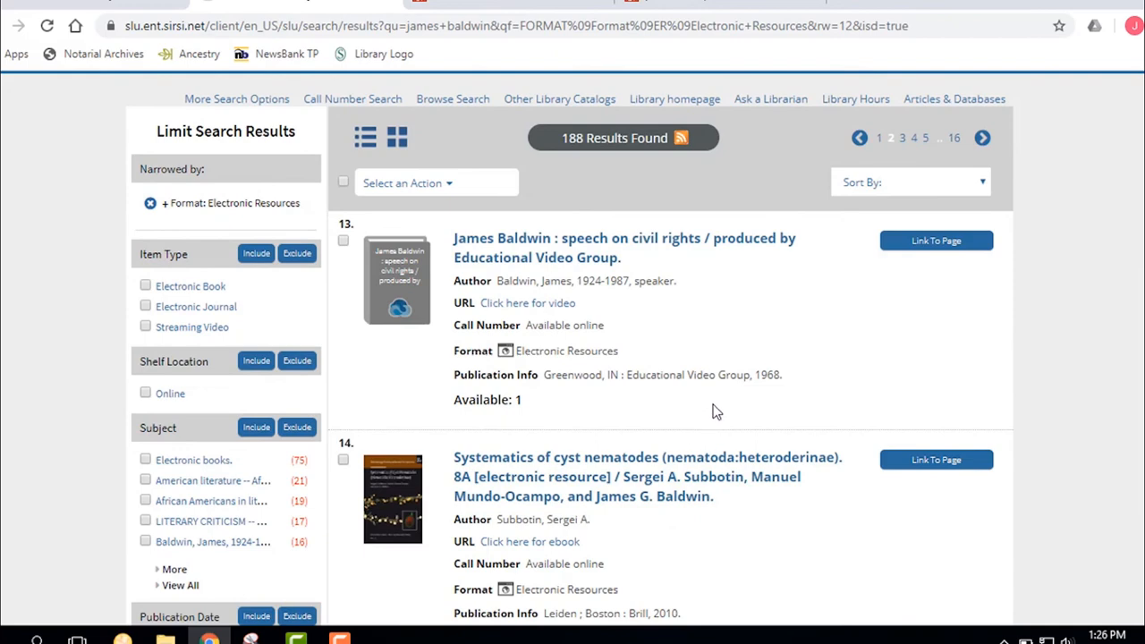
mouse_move(724, 374)
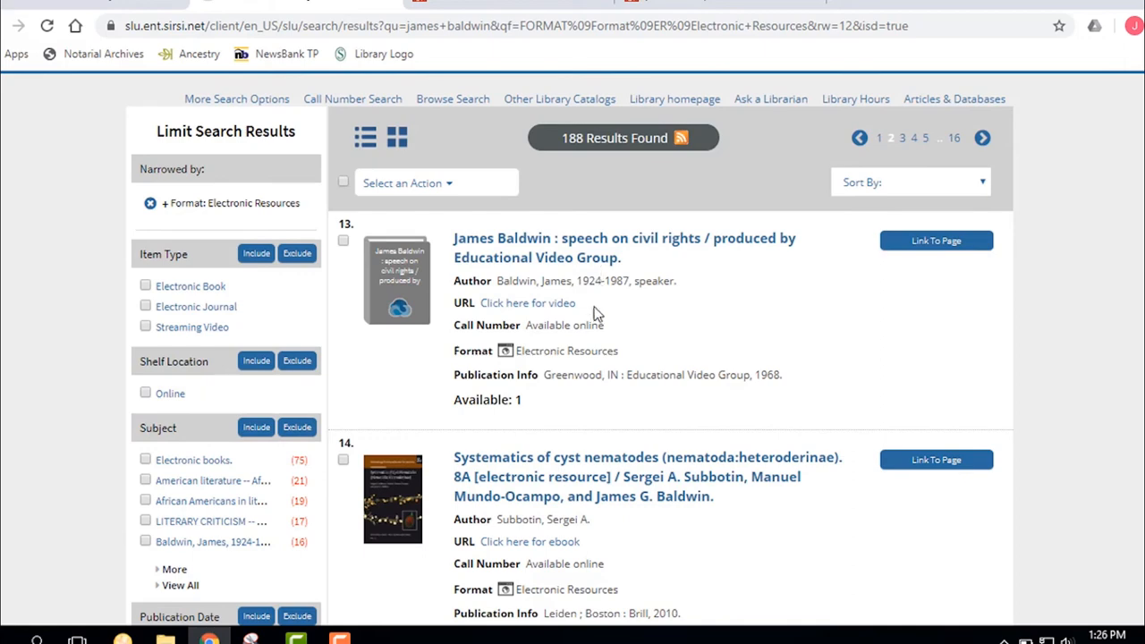
mouse_move(559, 238)
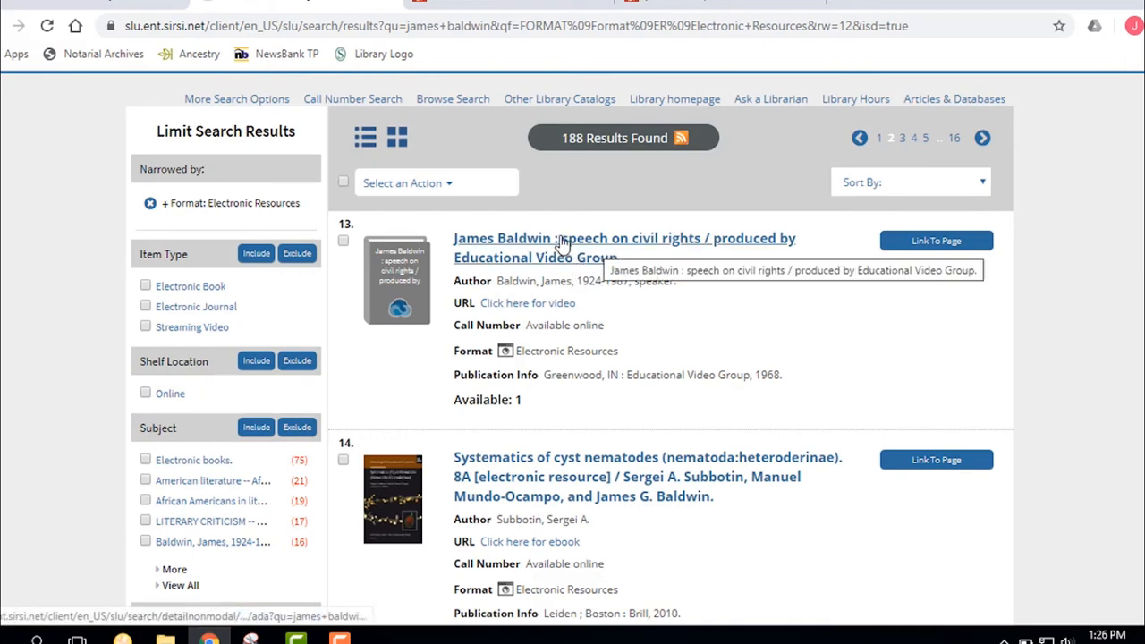
mouse_move(51, 217)
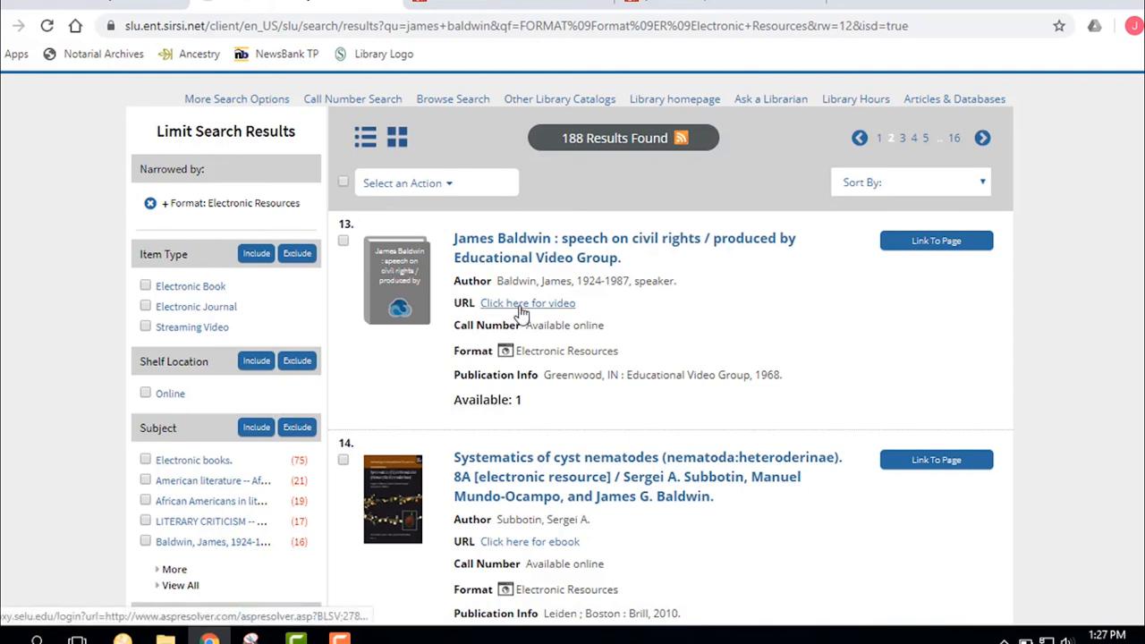
Open result 13's 'James Baldwin: Speech on Civil Rights' video on Alexander Street.
left_click(527, 303)
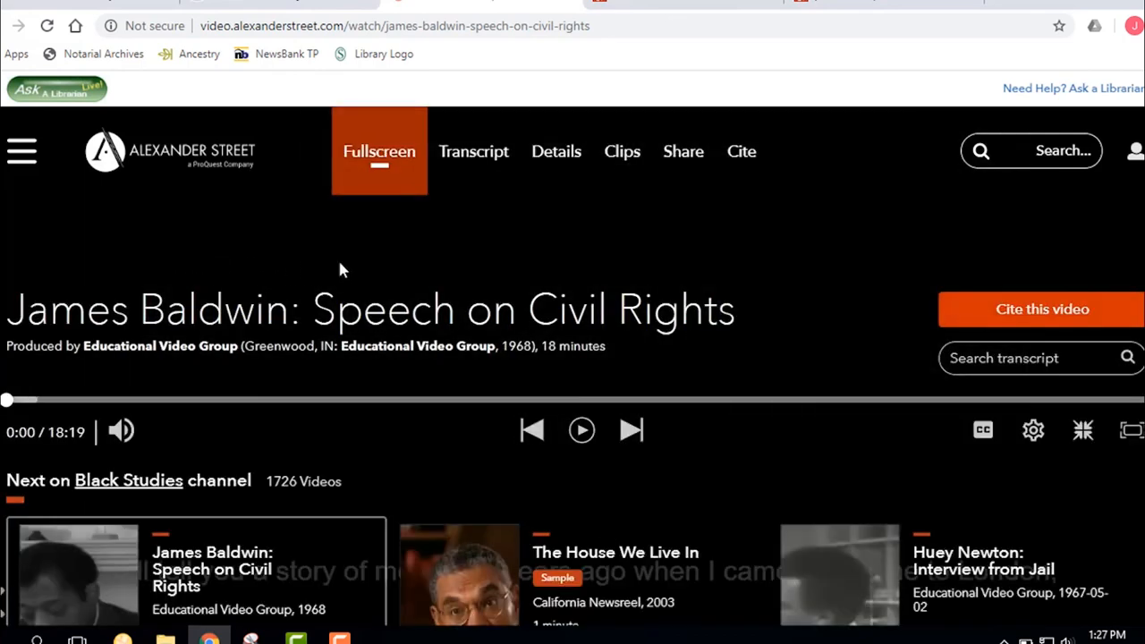
mouse_move(287, 265)
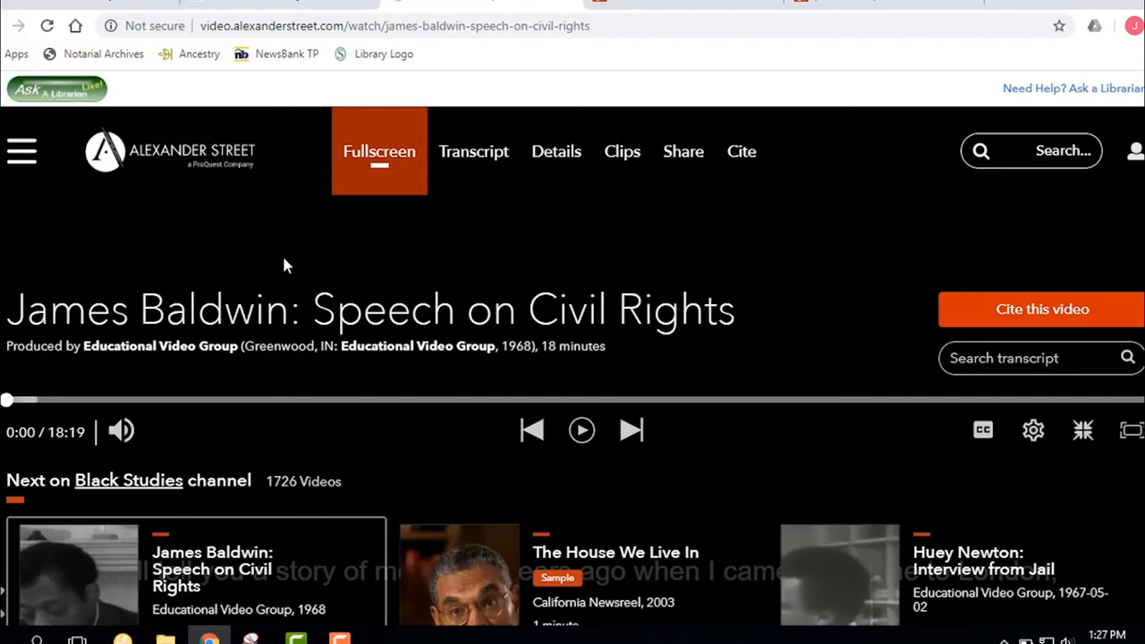
mouse_move(400, 240)
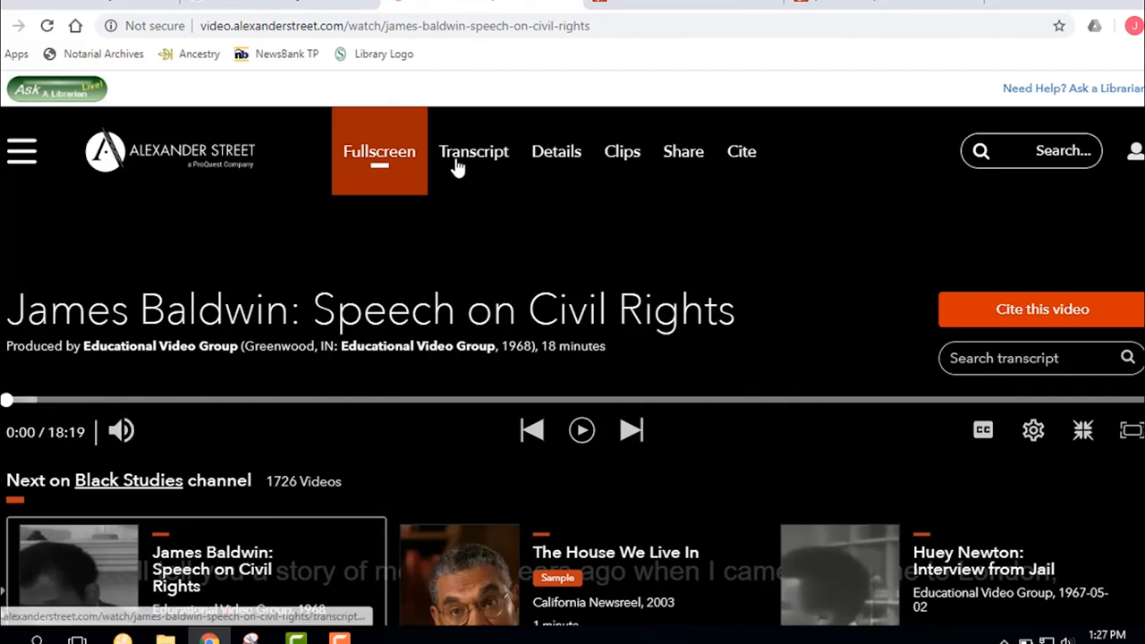
Show the Speech on Civil Rights transcript beside the video and scroll through it.
left_click(473, 152)
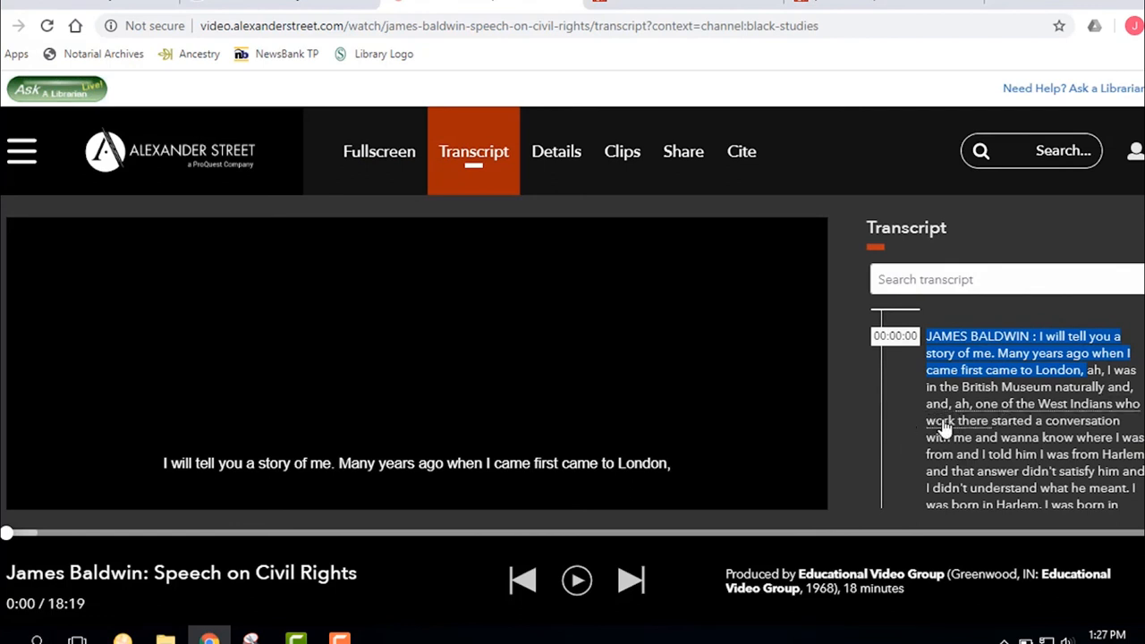
scroll("down", 3)
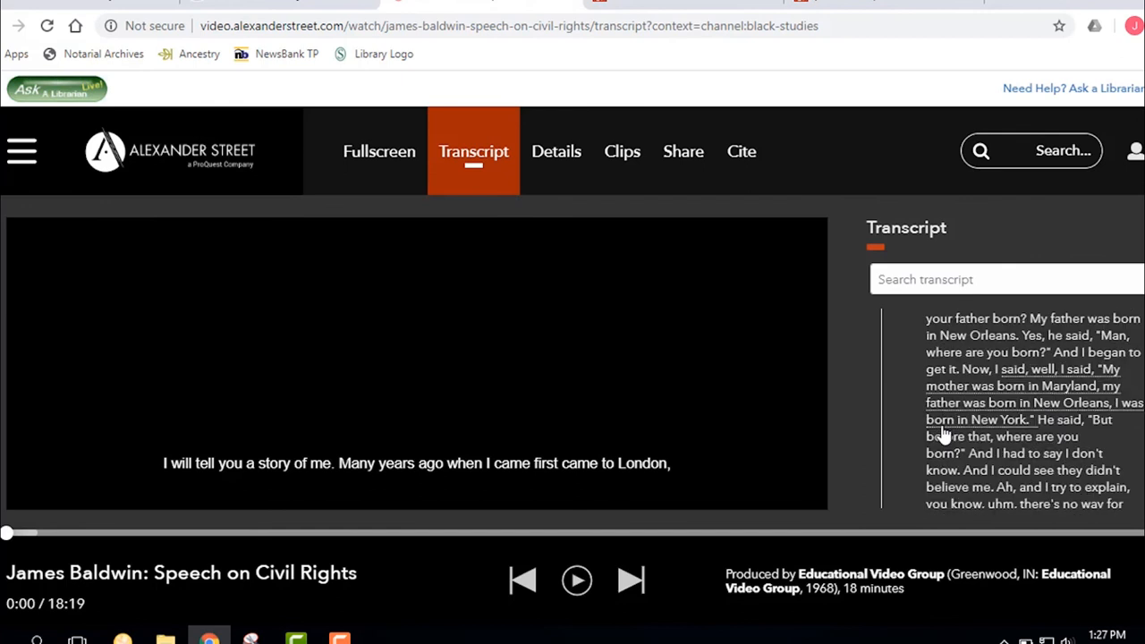
scroll("down", 3)
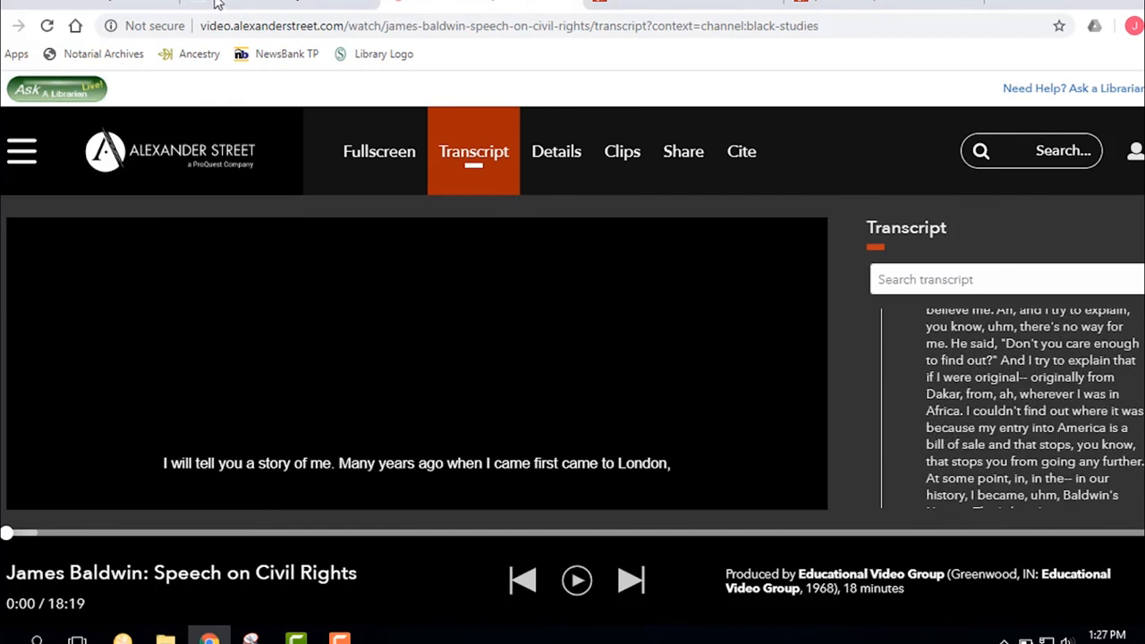